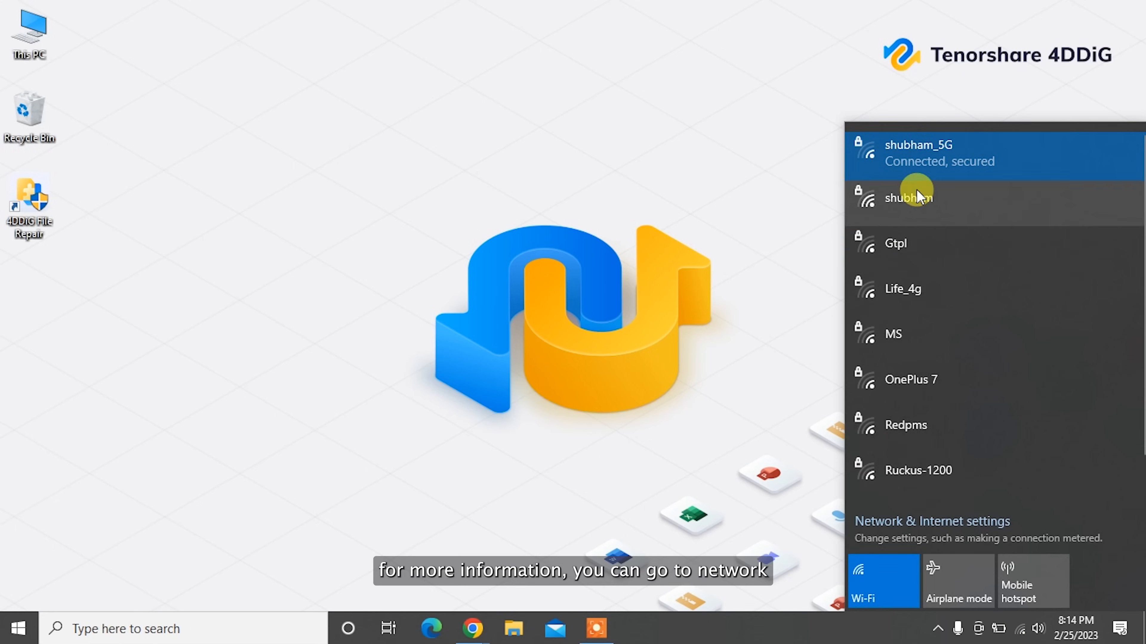
Check the connected network's properties in Windows network settings, then close them.
left_click(931, 521)
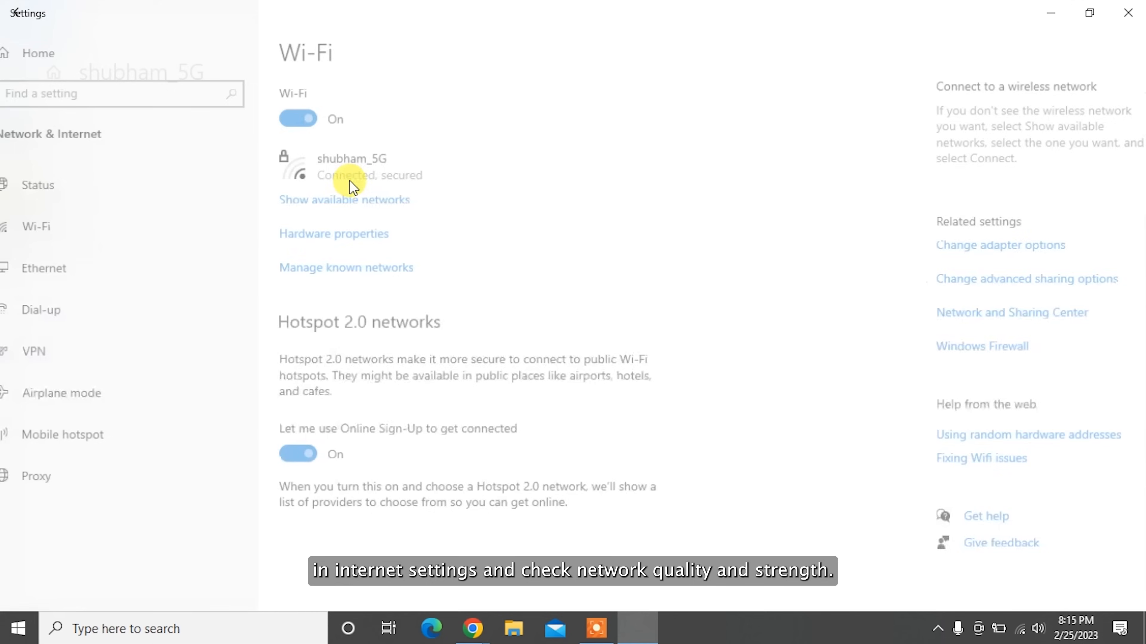
left_click(333, 234)
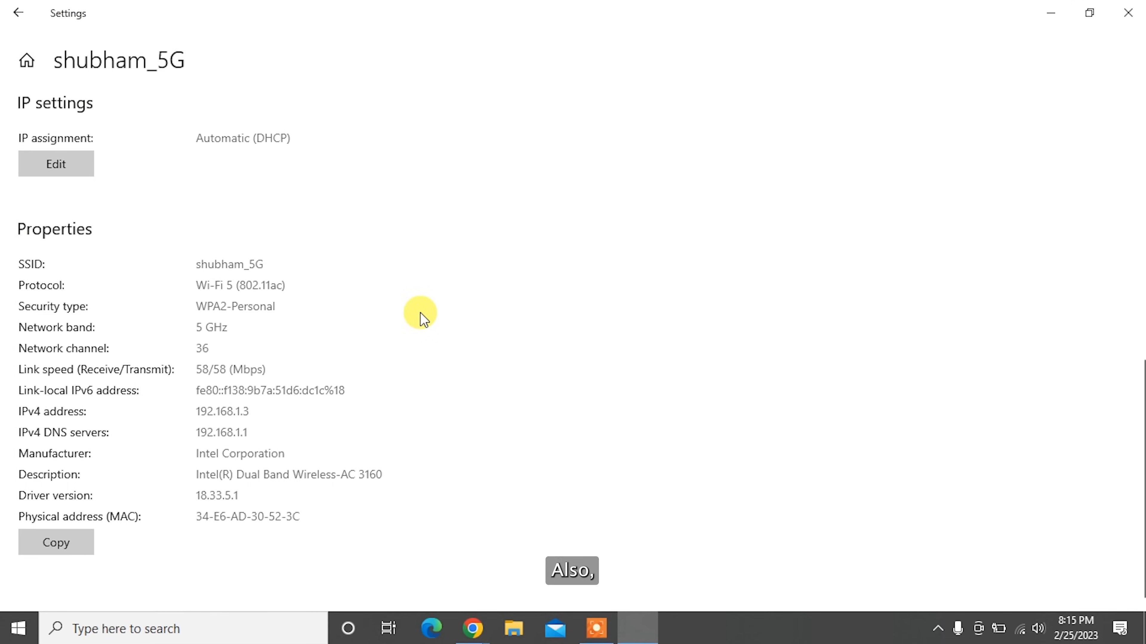
scroll("up", 3)
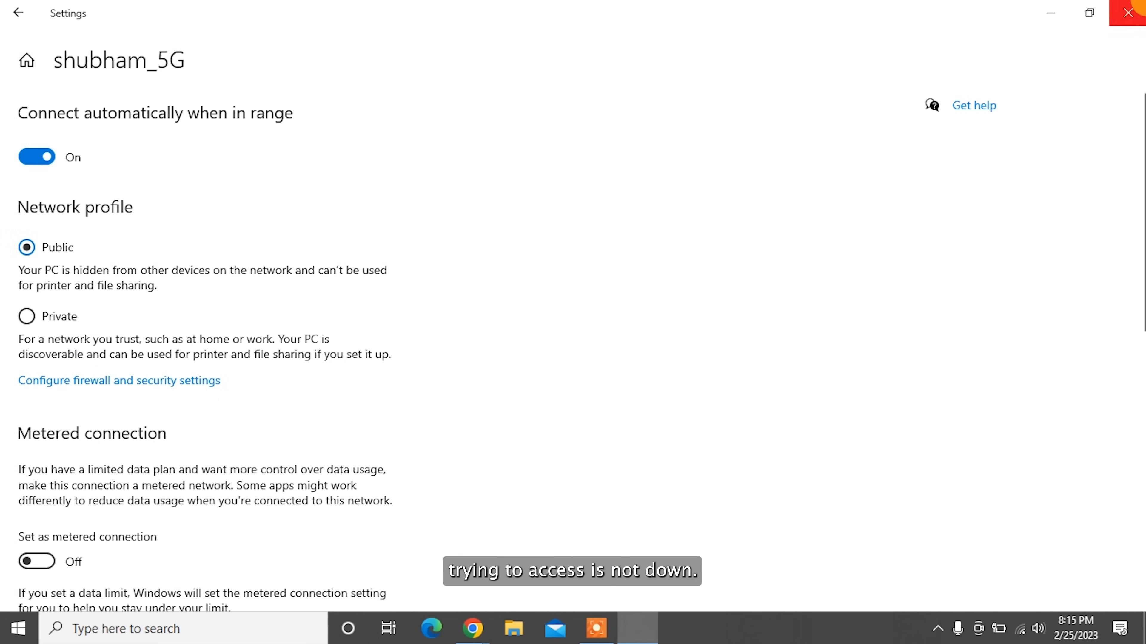
left_click(1131, 13)
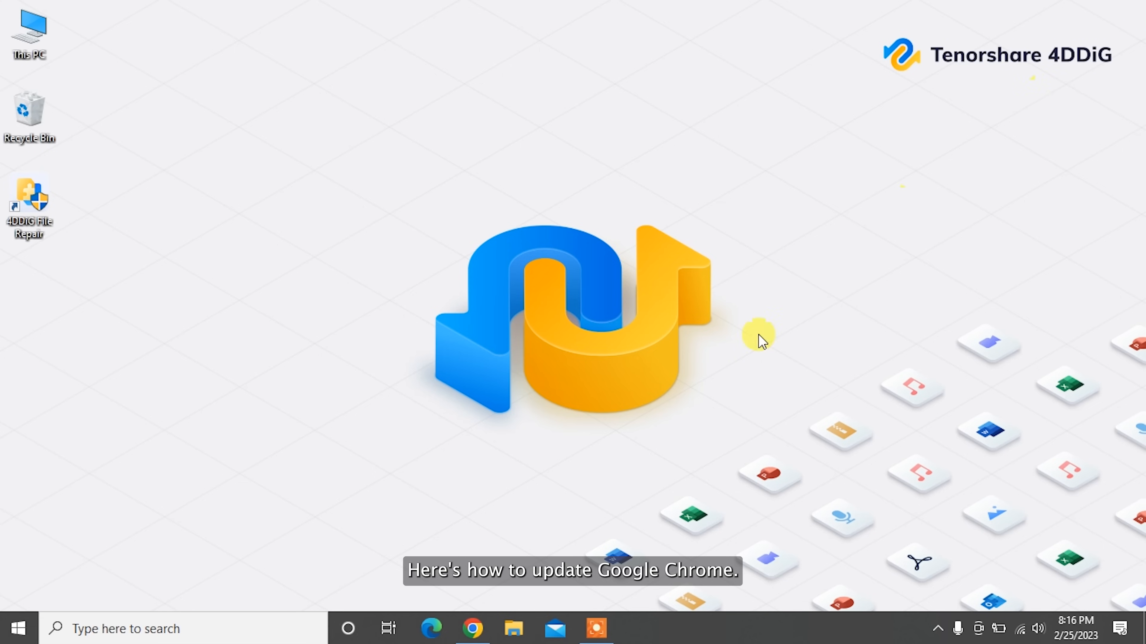
Update Chrome to version 110.0.5481.177 via About Google Chrome and relaunch it.
left_click(471, 628)
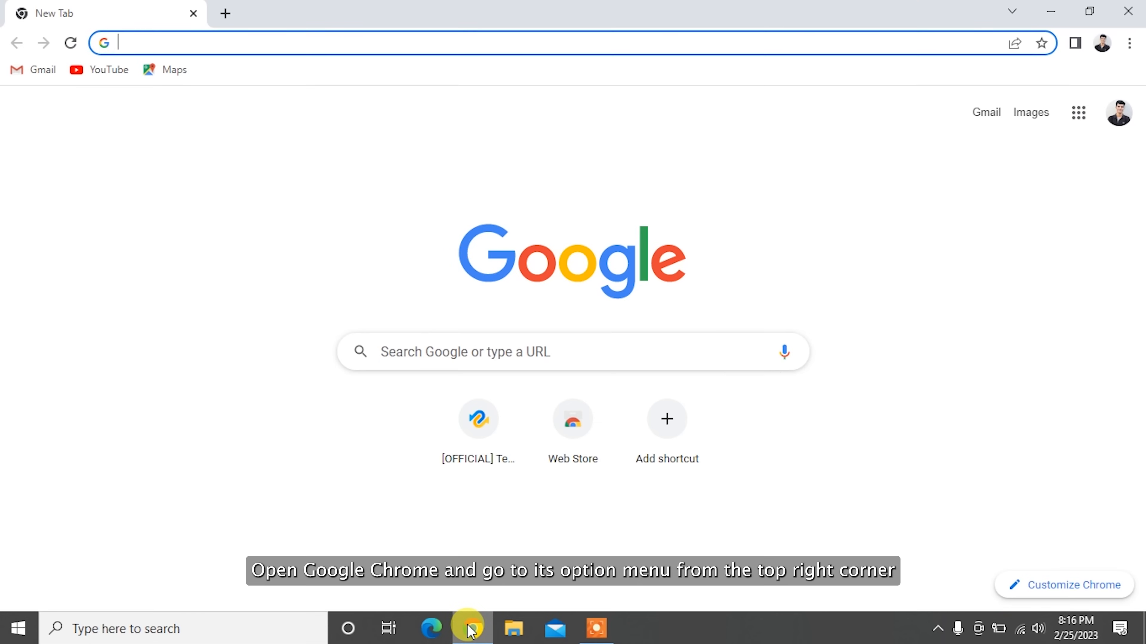
mouse_move(612, 264)
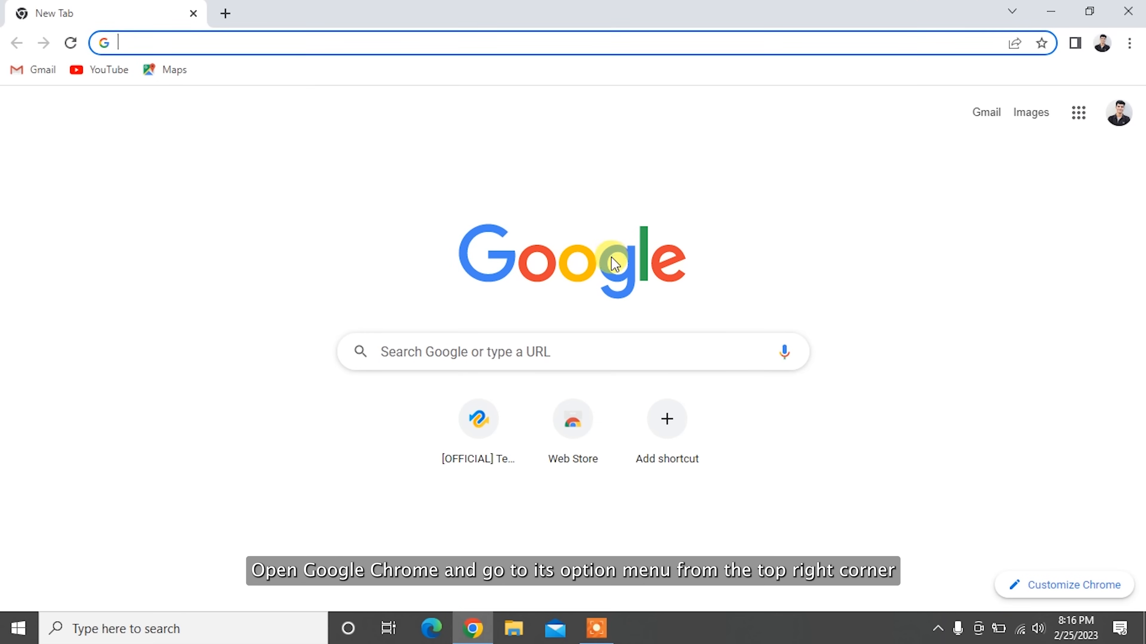
mouse_move(1128, 43)
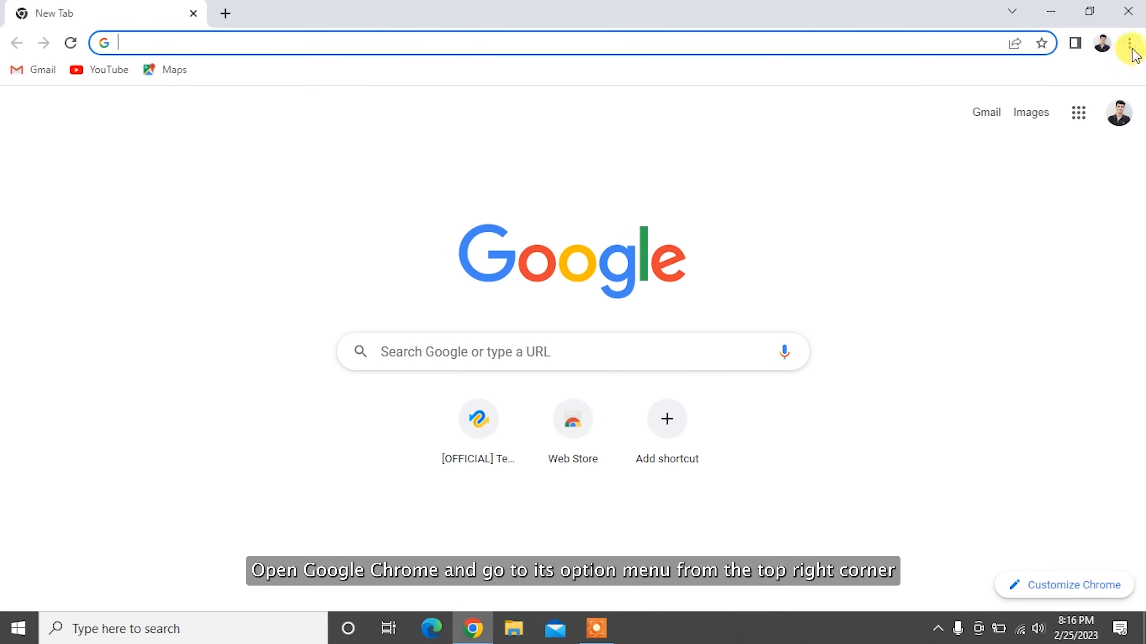
left_click(1128, 43)
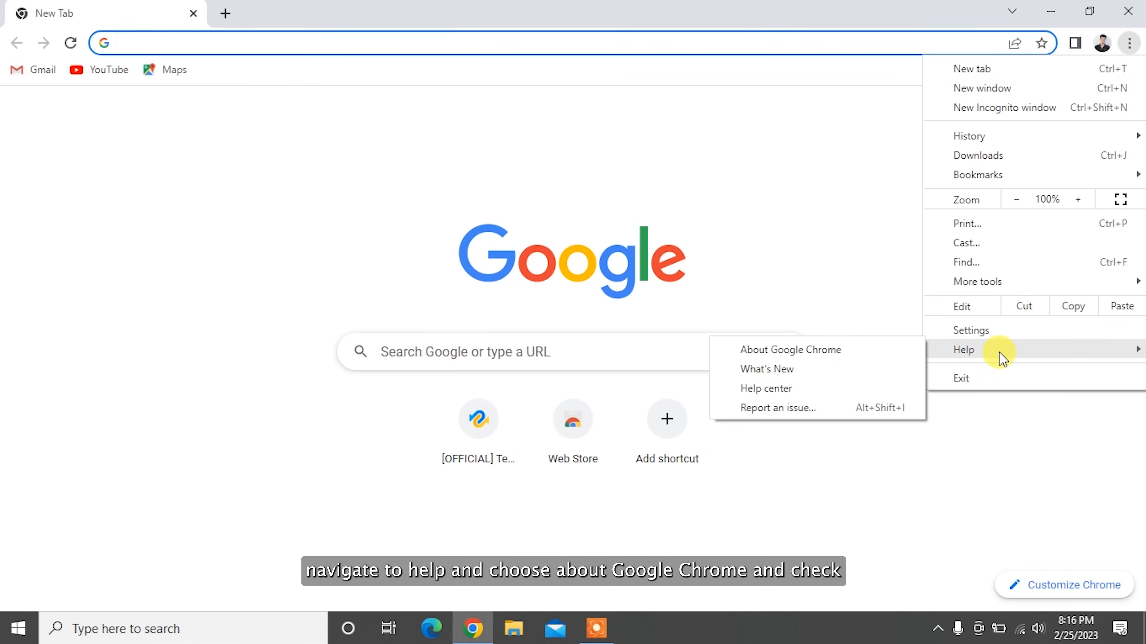
mouse_move(790, 349)
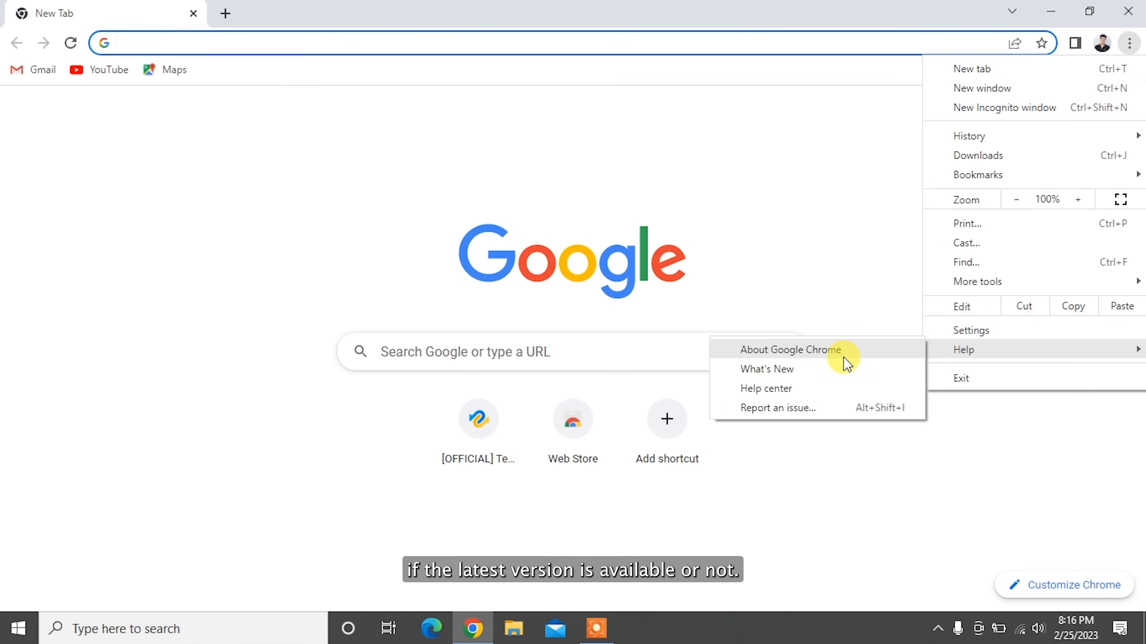
left_click(790, 349)
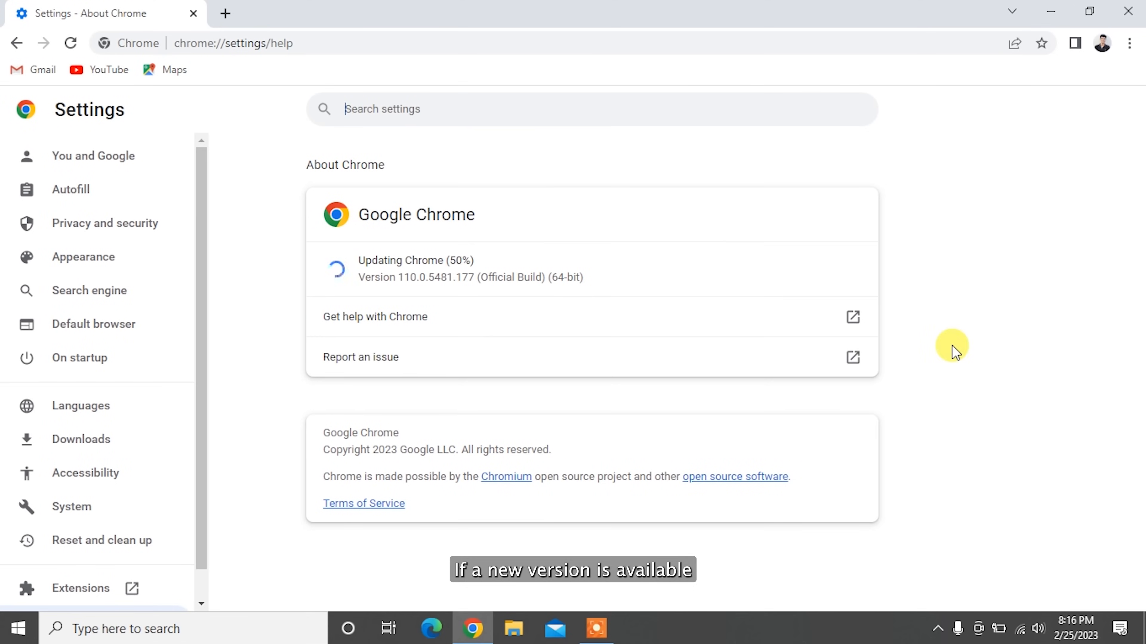
mouse_move(997, 263)
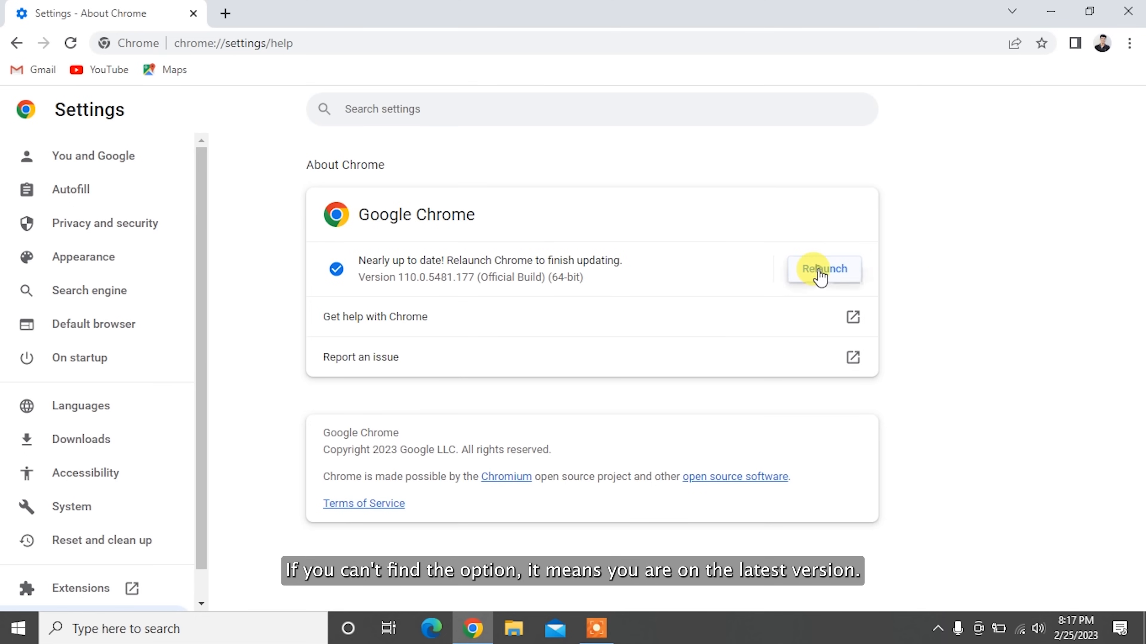
left_click(823, 269)
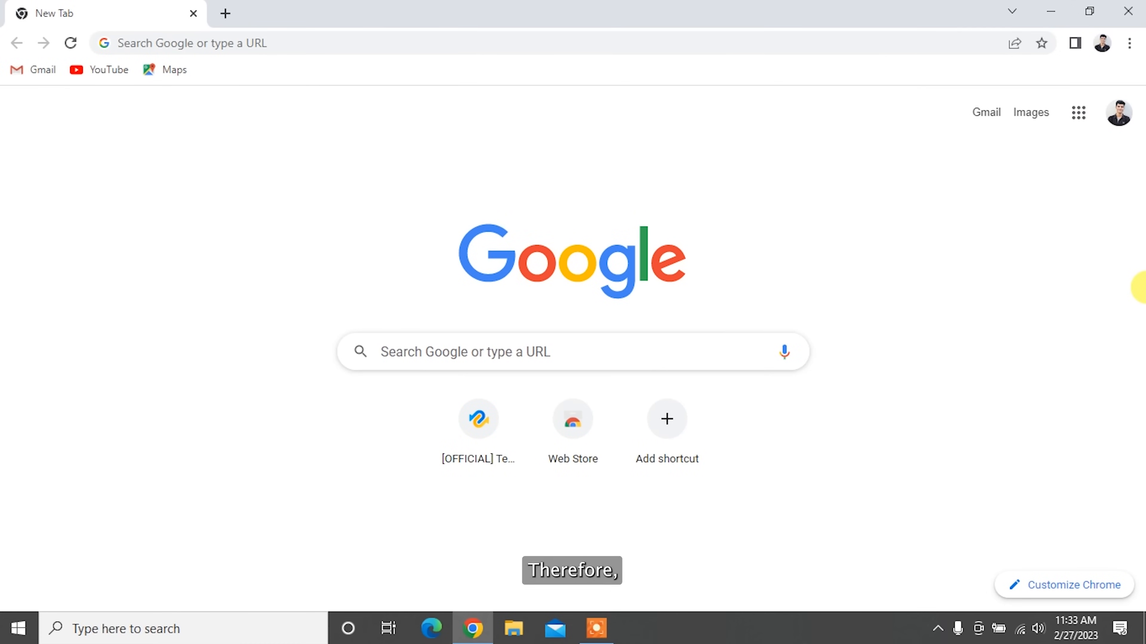
Reach Chrome's System settings with the hardware acceleration toggle, then the Extensions page.
left_click(1129, 42)
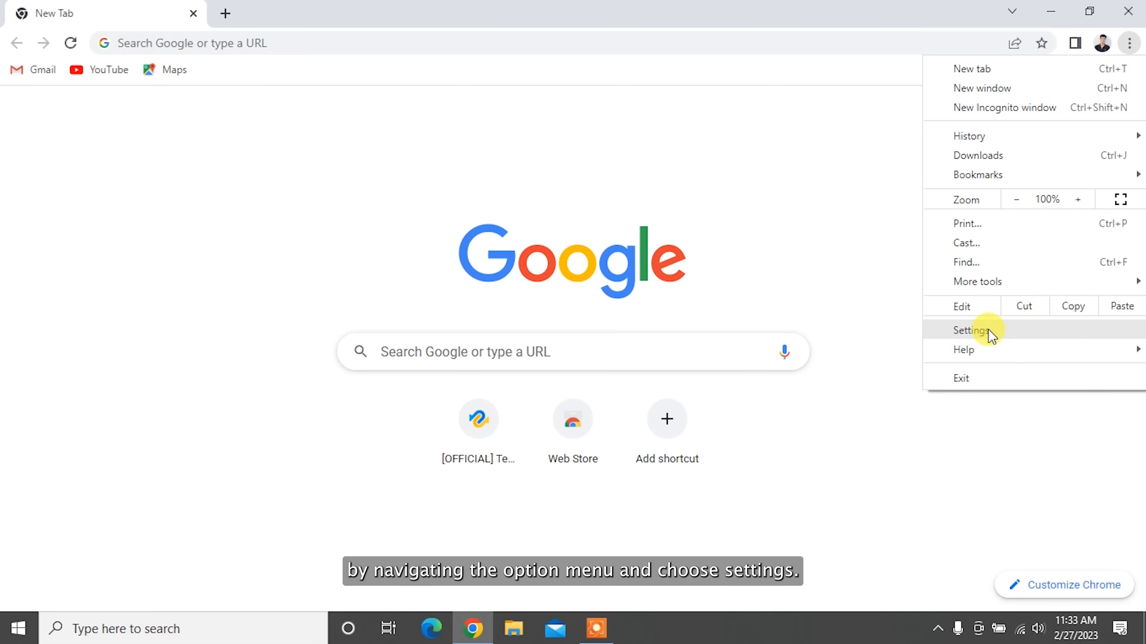
left_click(971, 330)
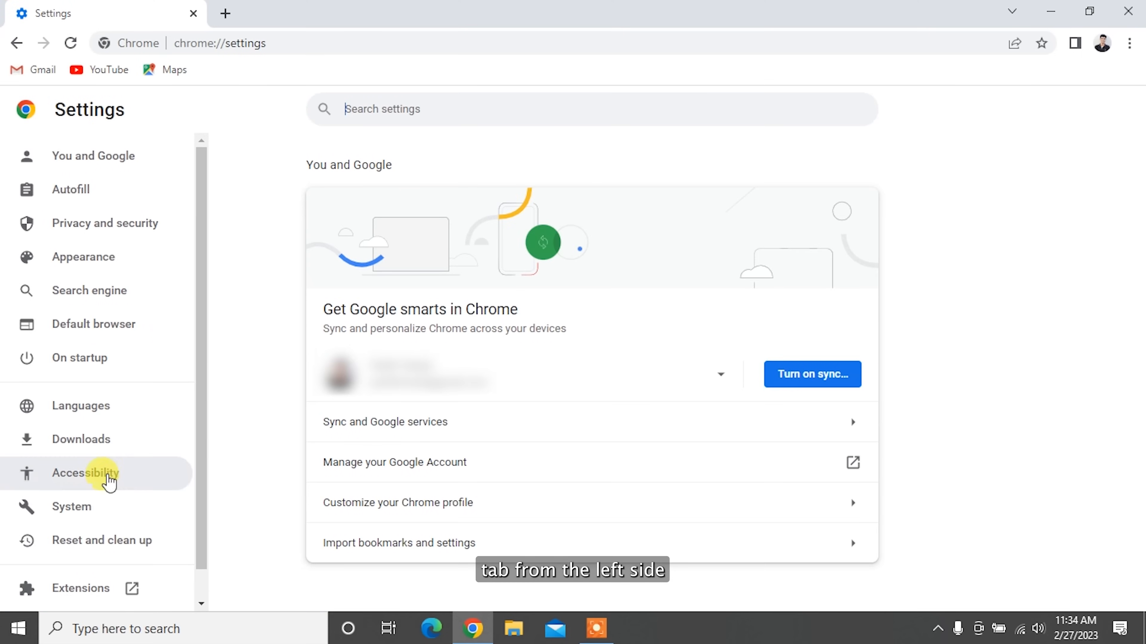
left_click(71, 507)
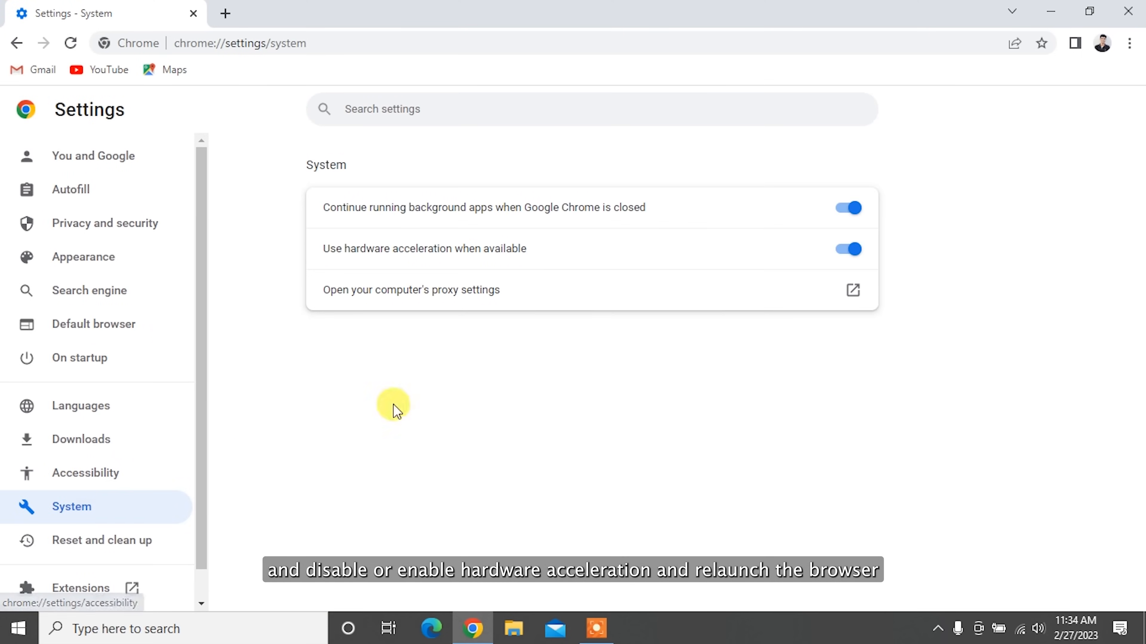
left_click(847, 248)
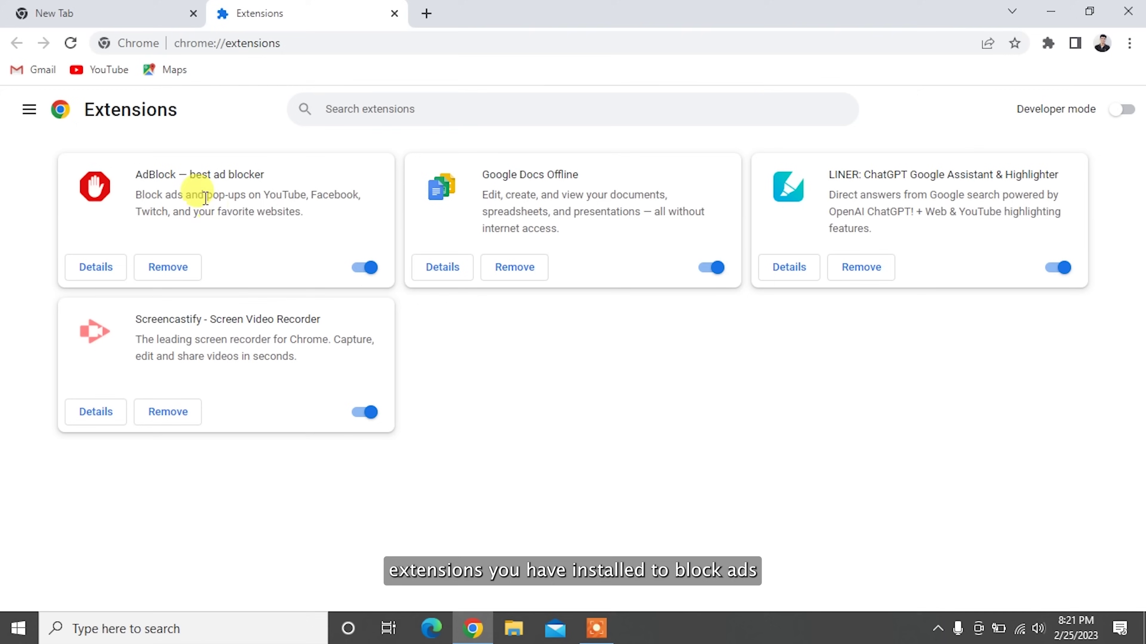
mouse_move(219, 310)
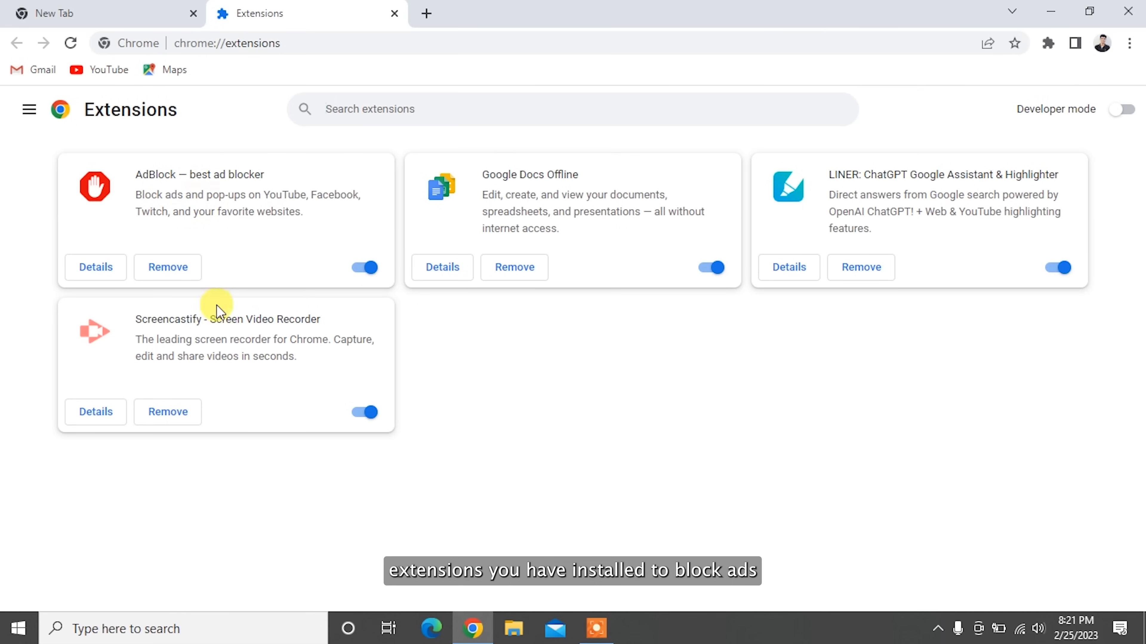
mouse_move(922, 216)
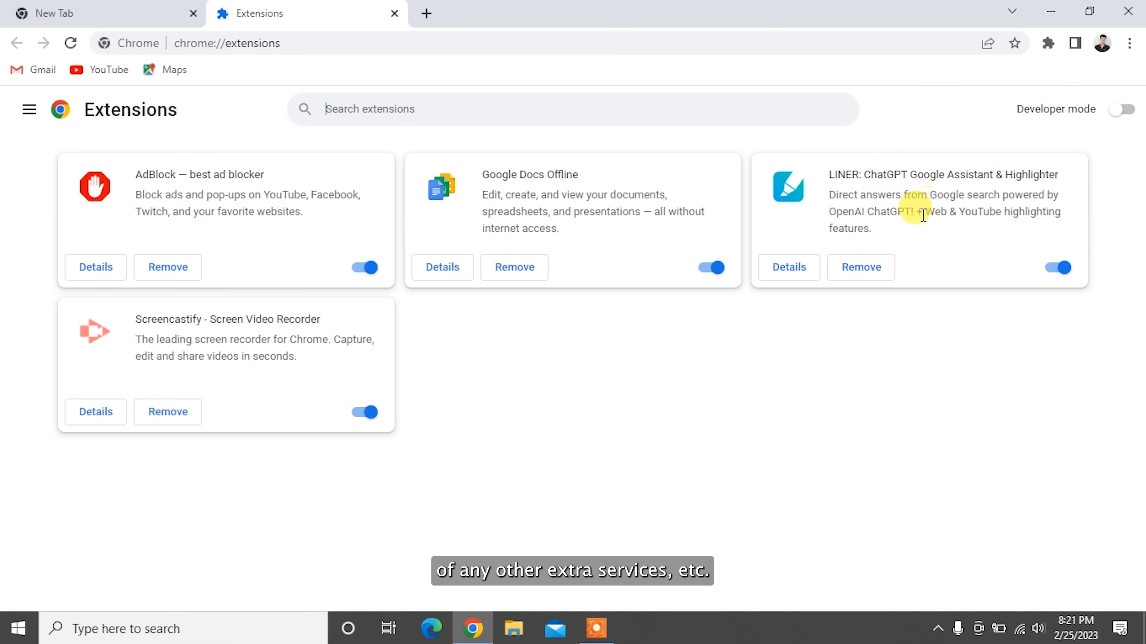
mouse_move(827, 302)
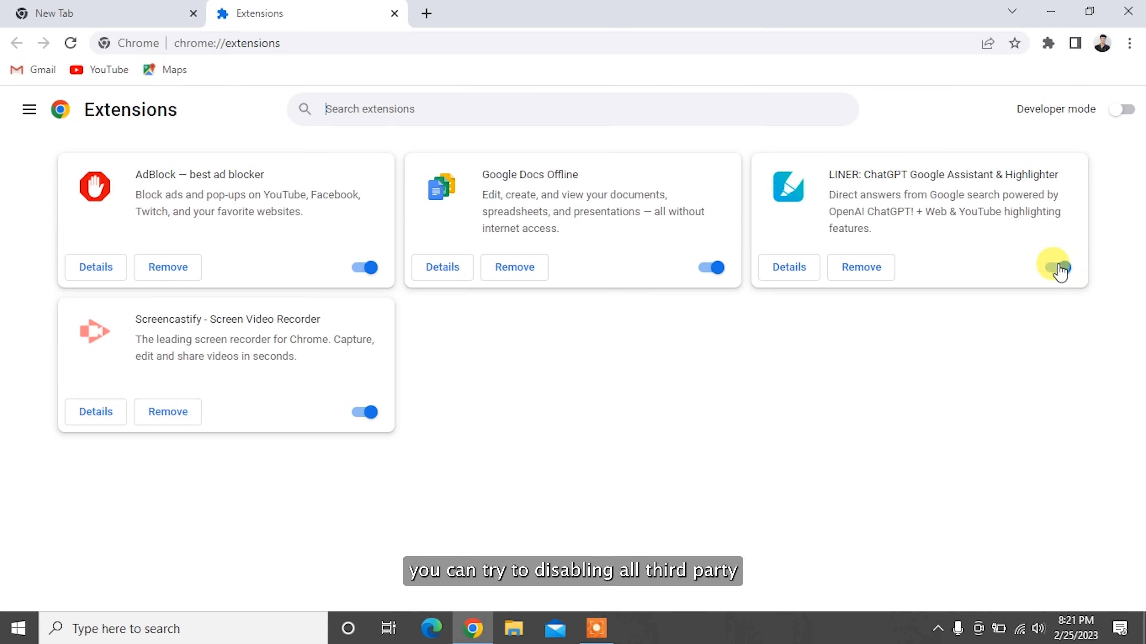
Review the installed extensions and close the Extensions tab.
left_click(1055, 267)
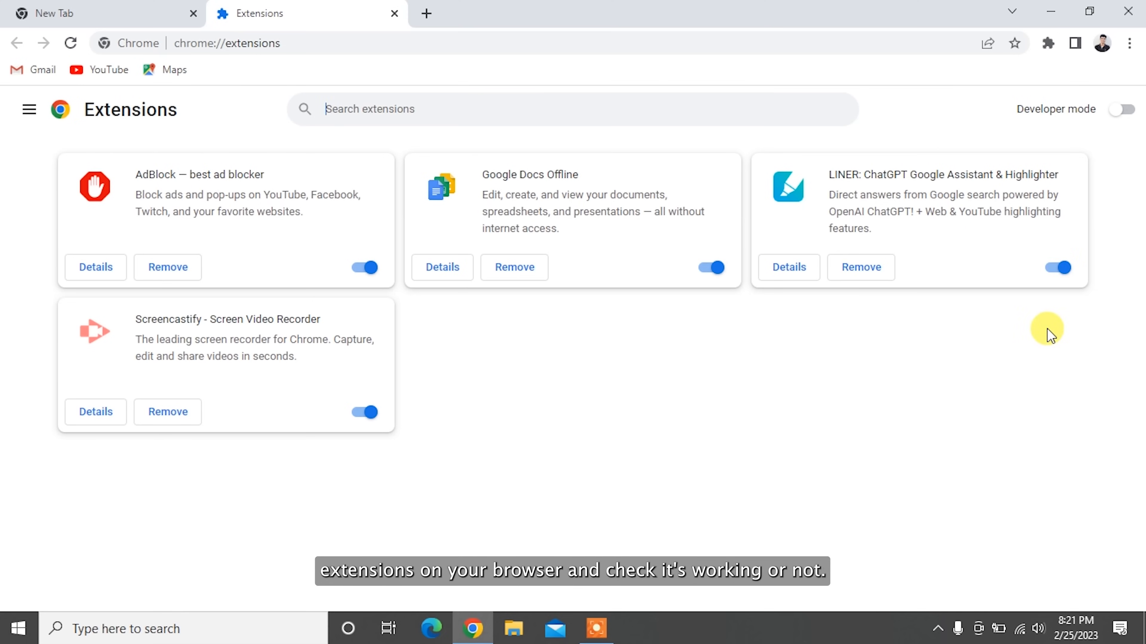
mouse_move(393, 17)
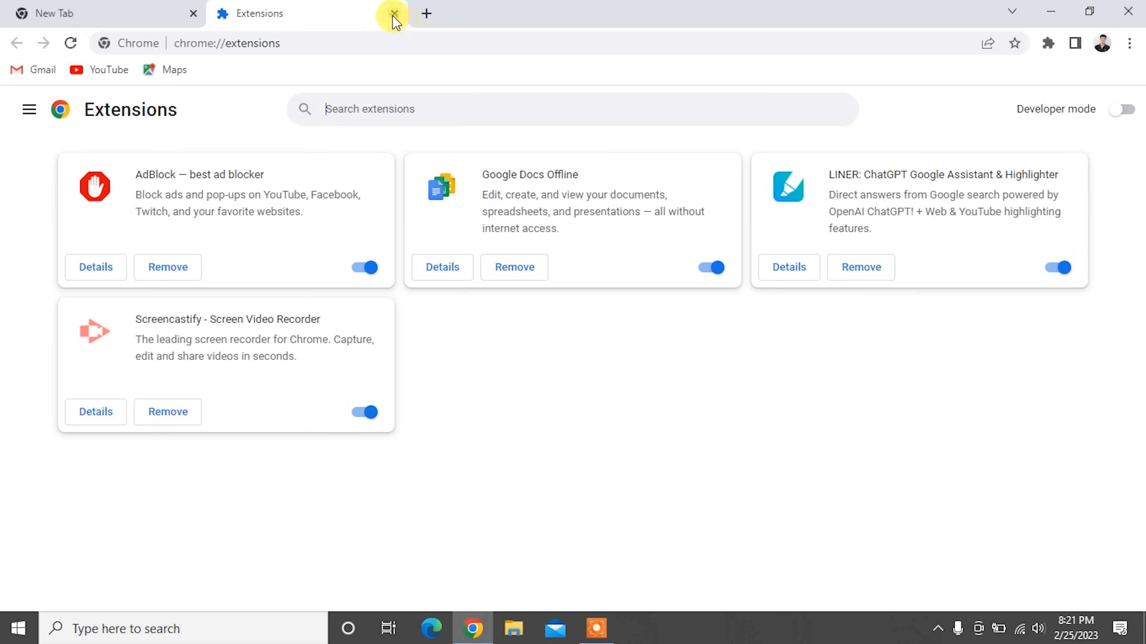
left_click(392, 13)
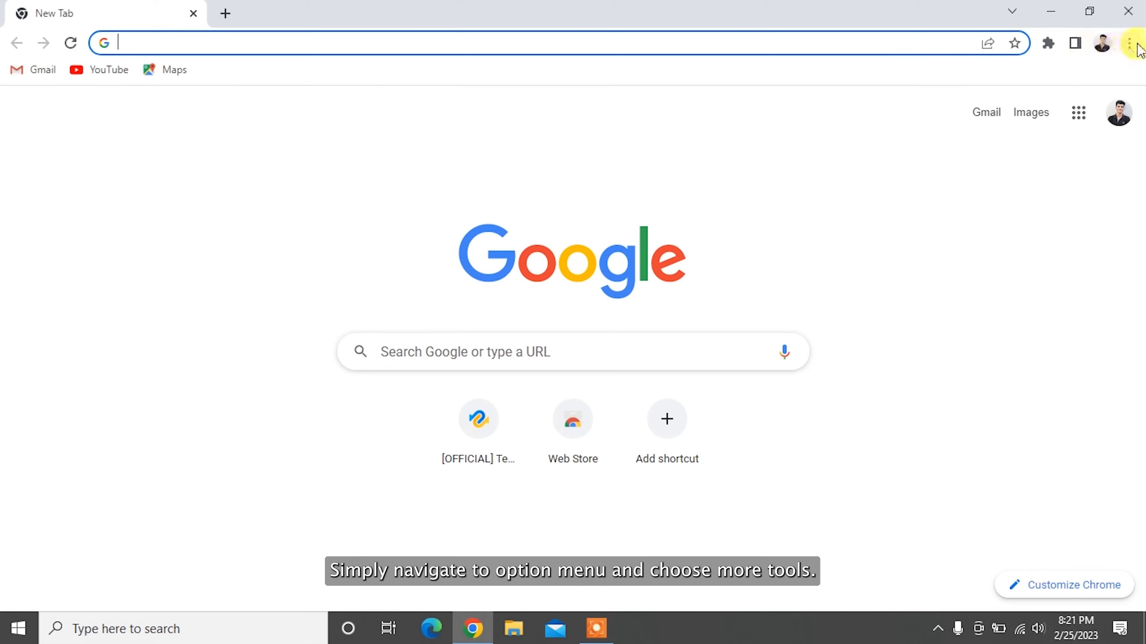
Disable the AdBlock, Screencastify and LINER extensions, leaving Google Docs Offline enabled.
left_click(1128, 43)
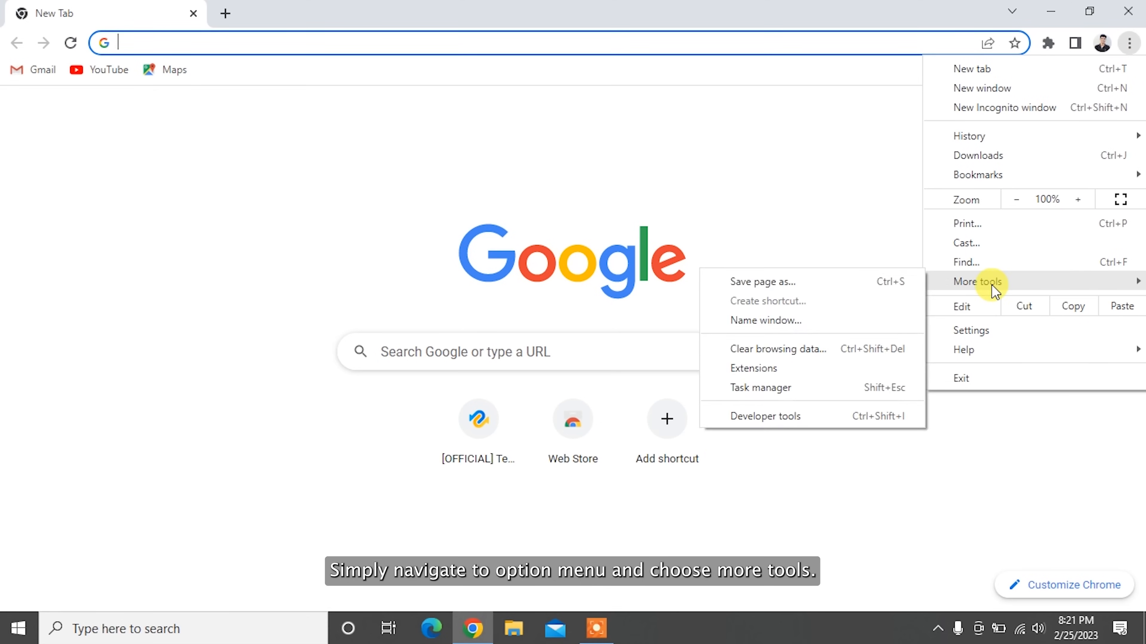
left_click(753, 368)
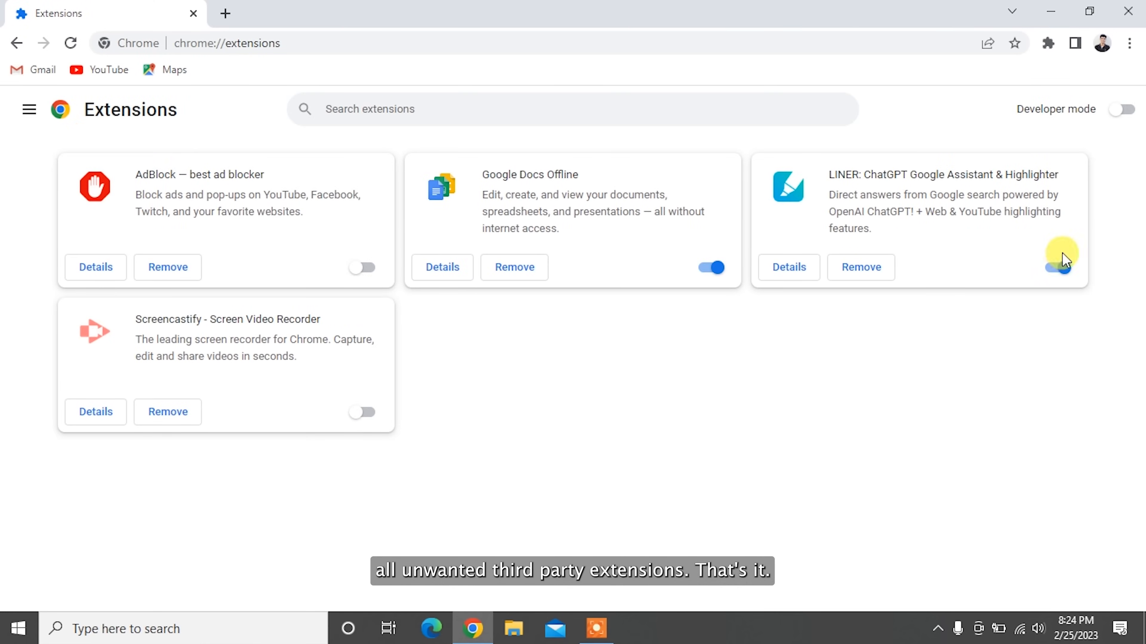
left_click(1056, 268)
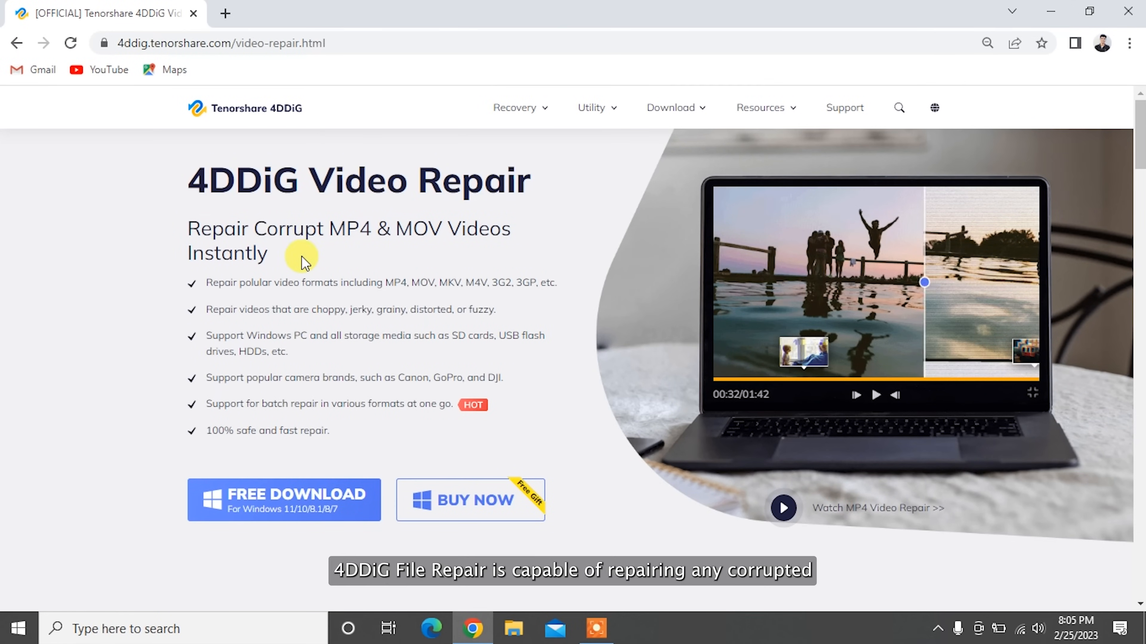
Read through the 4DDiG Video Repair page and request its free Windows download.
double_click(225, 335)
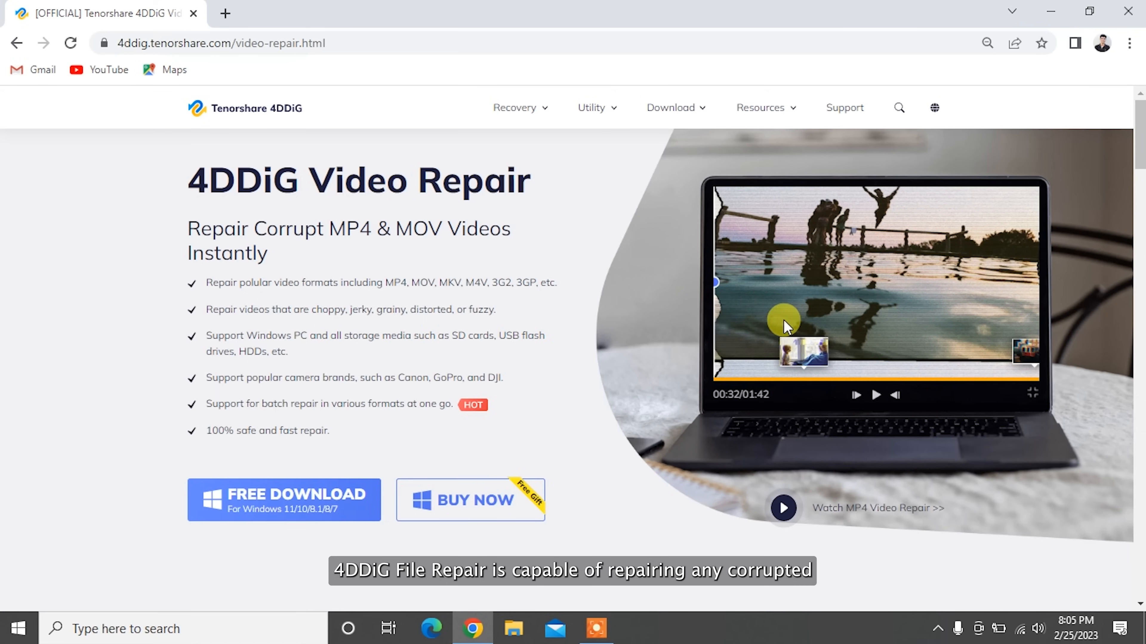
scroll("down", 3)
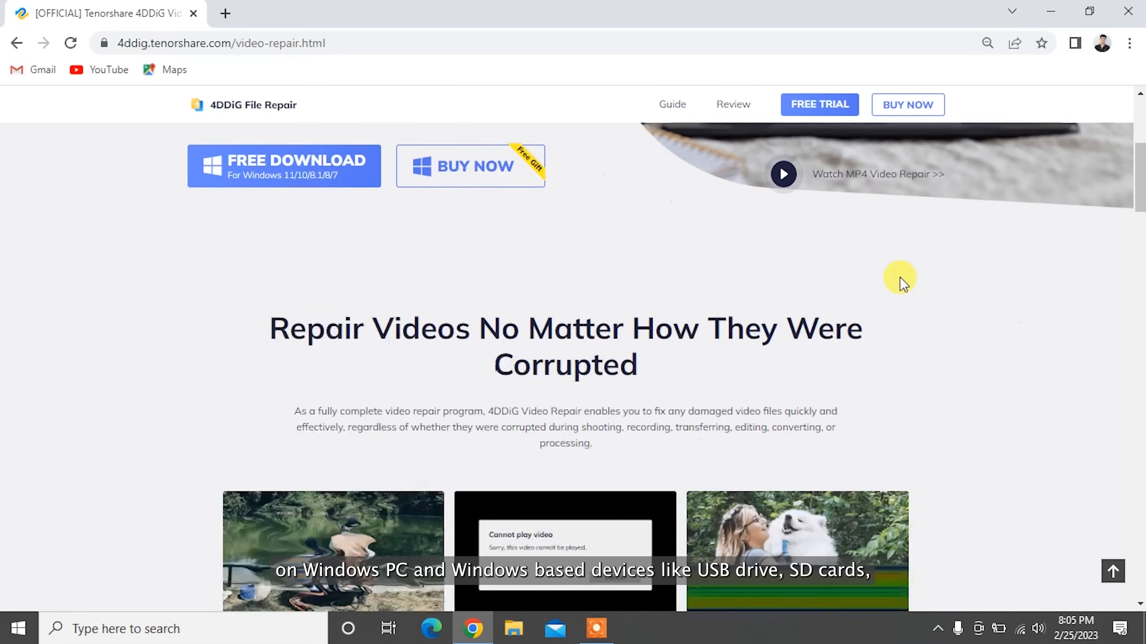
scroll("down", 3)
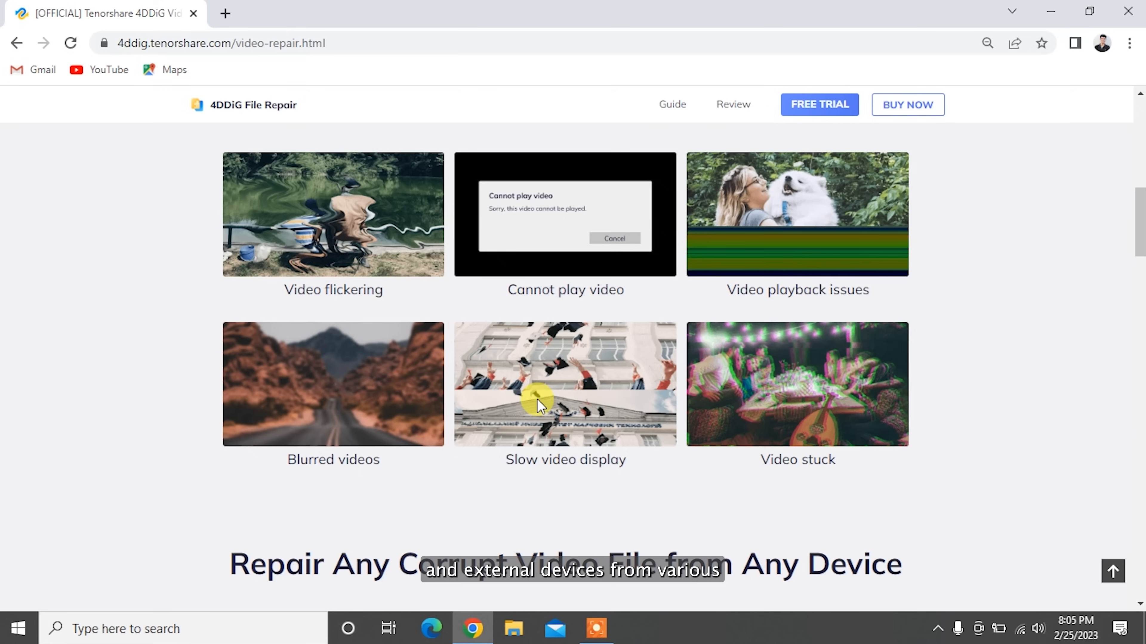
scroll("down", 3)
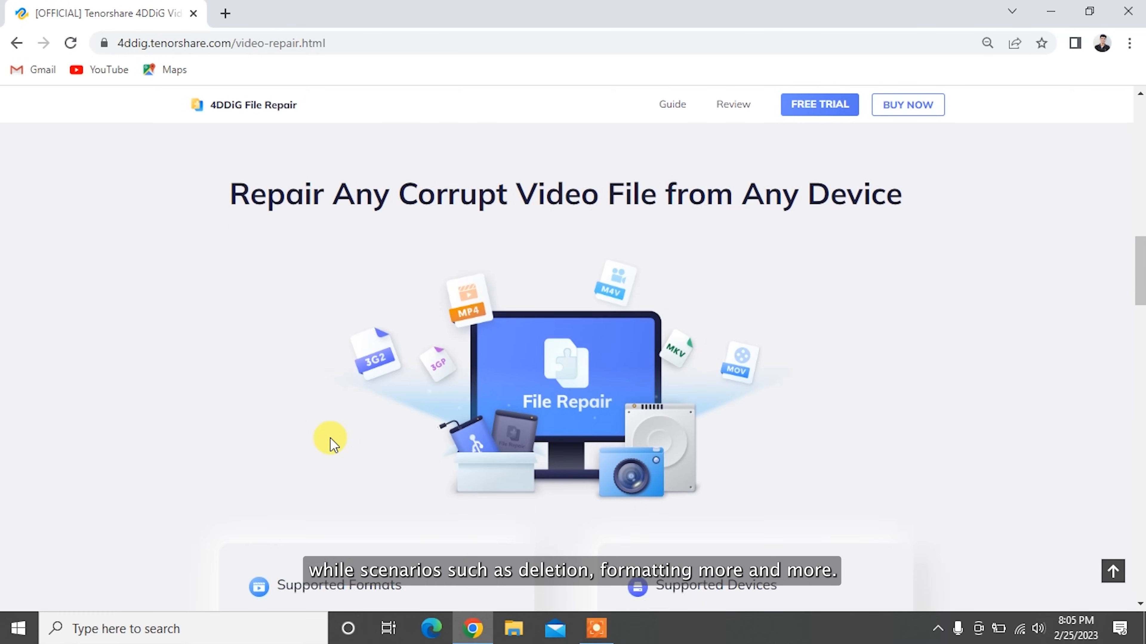
scroll("down", 3)
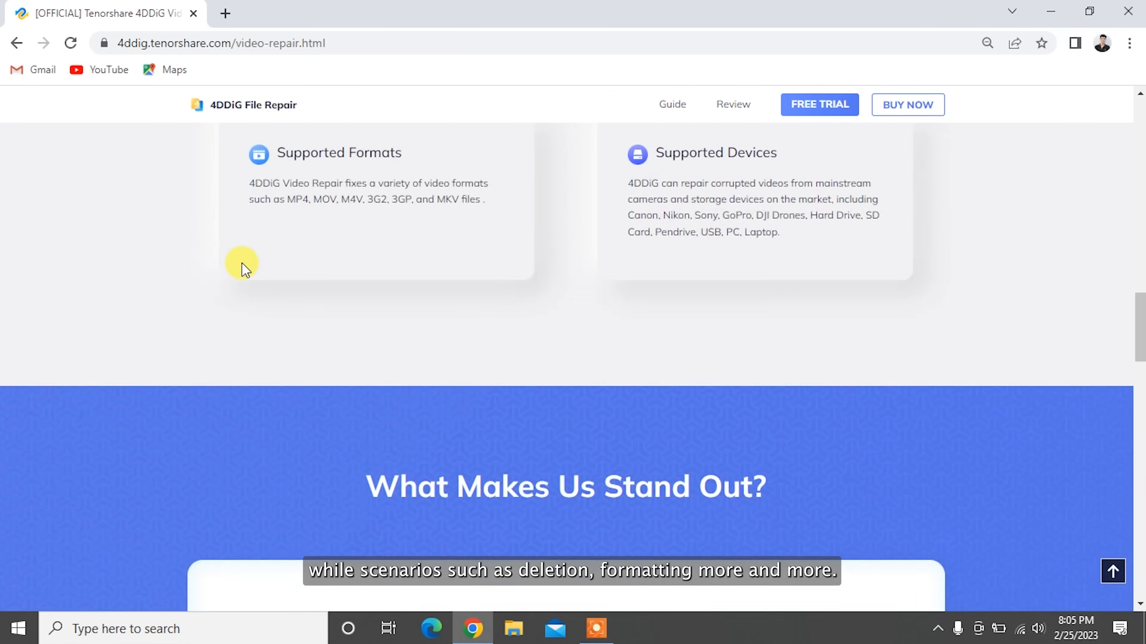
scroll("down", 3)
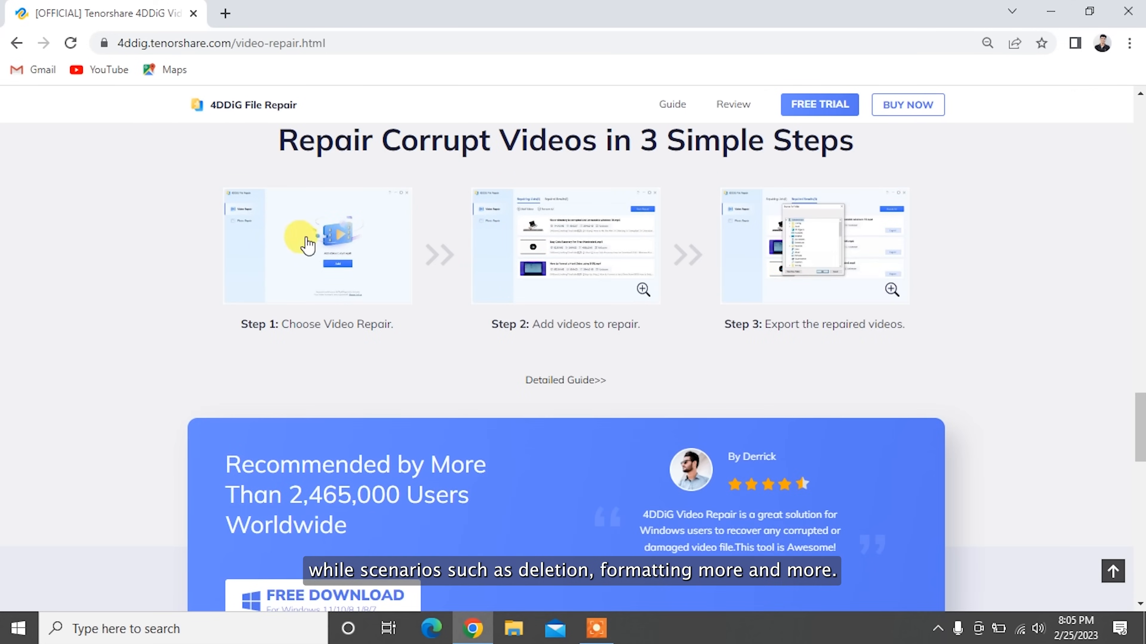
scroll("down", 3)
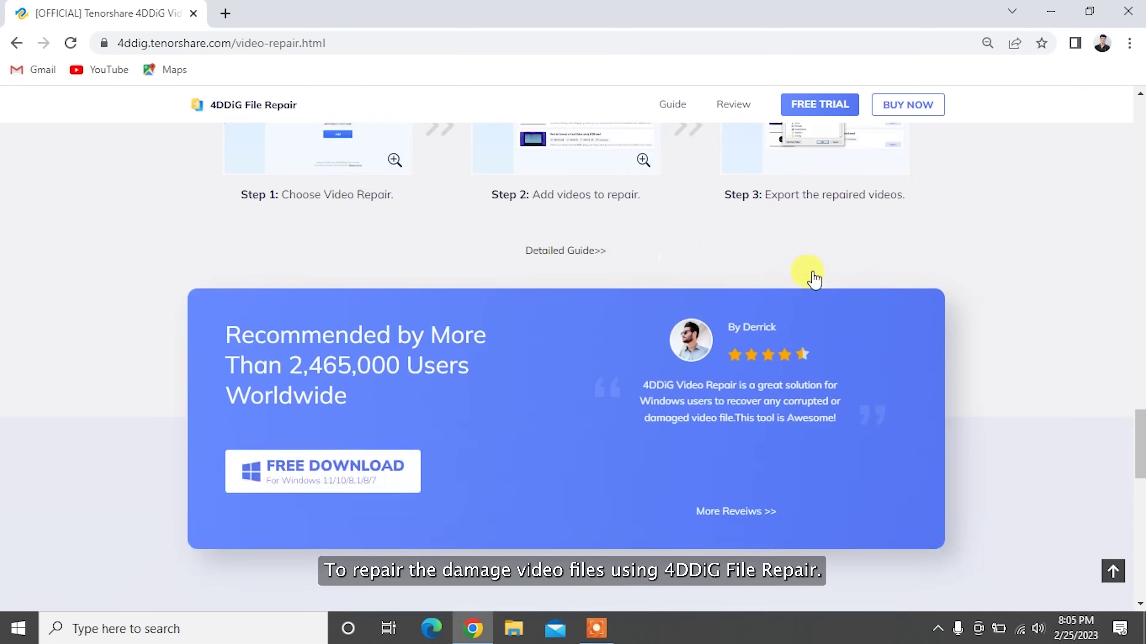
left_click(322, 392)
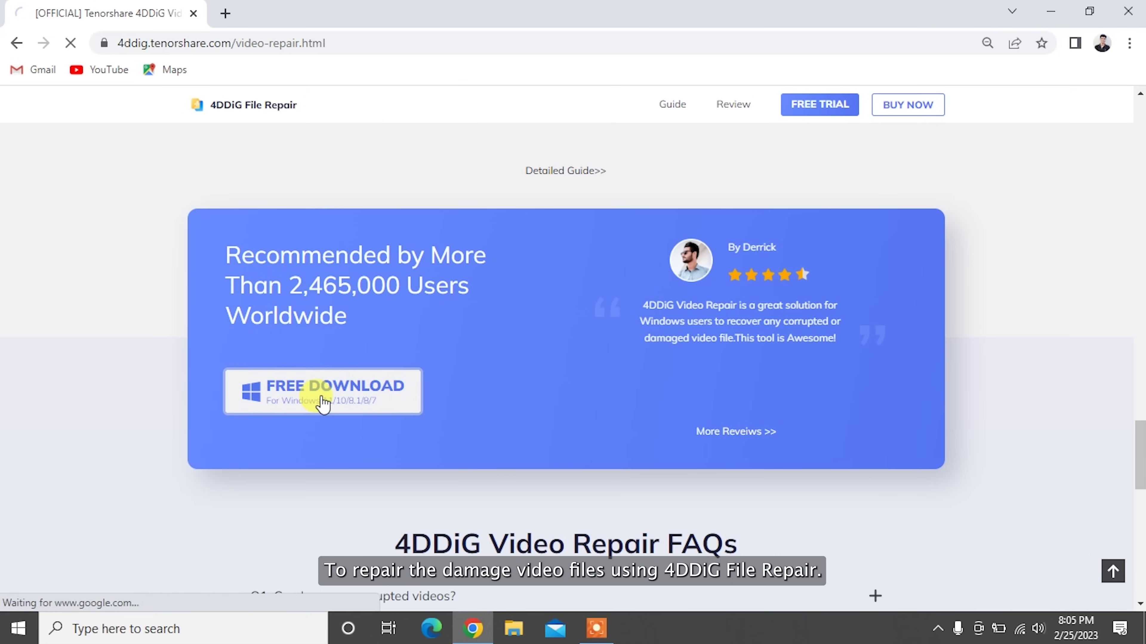
left_click(322, 391)
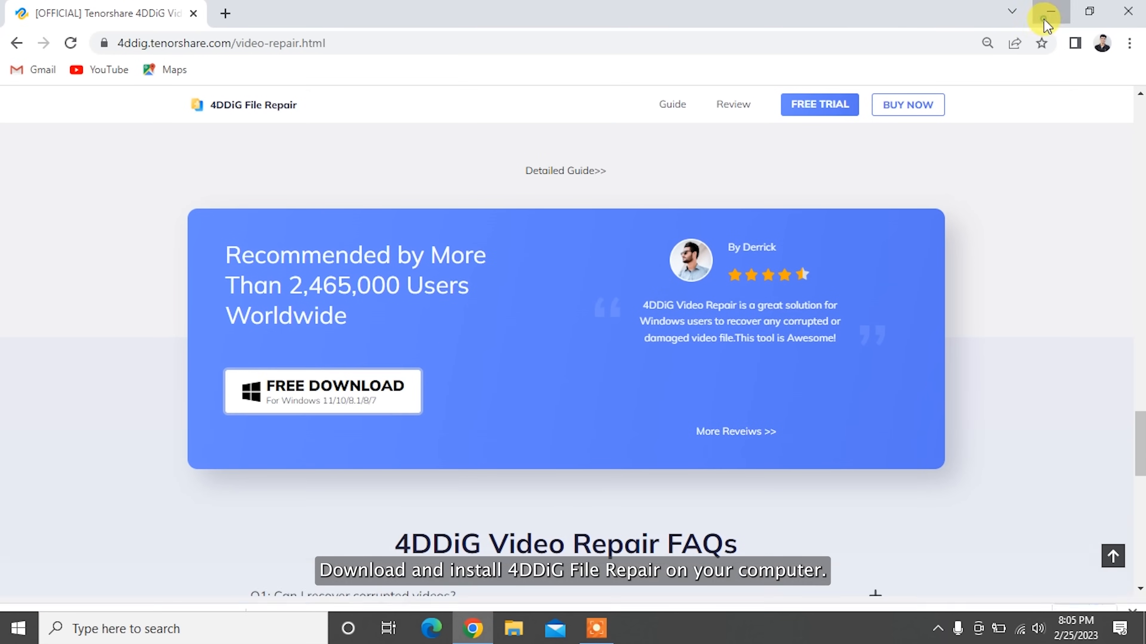
Minimize Chrome and launch 4DDiG File Repair from its desktop shortcut.
left_click(1044, 12)
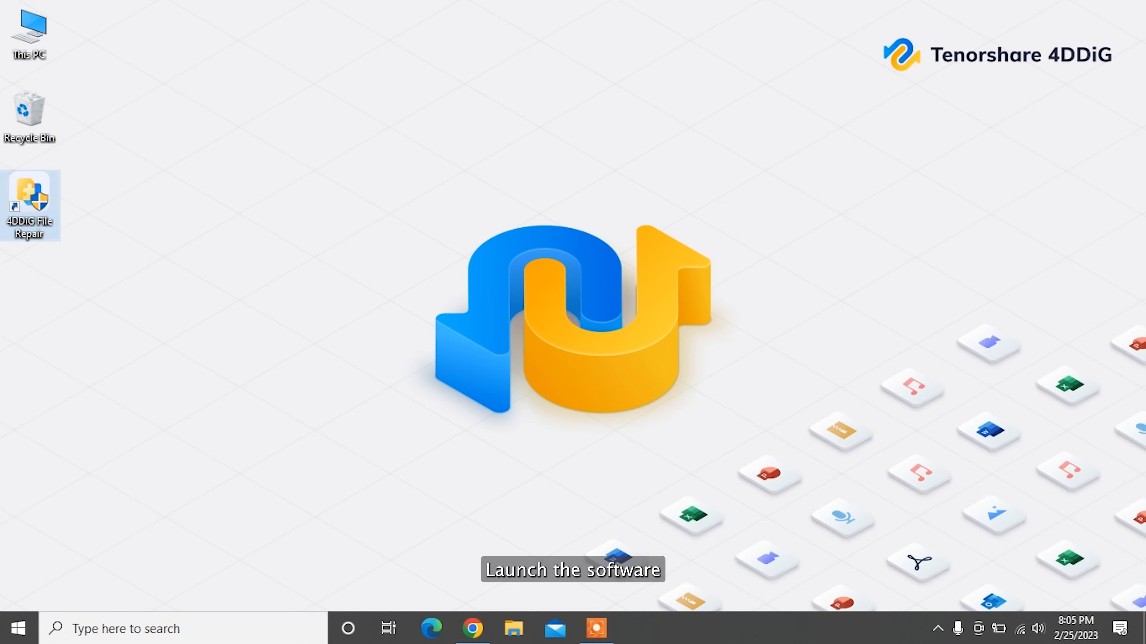
double_click(29, 201)
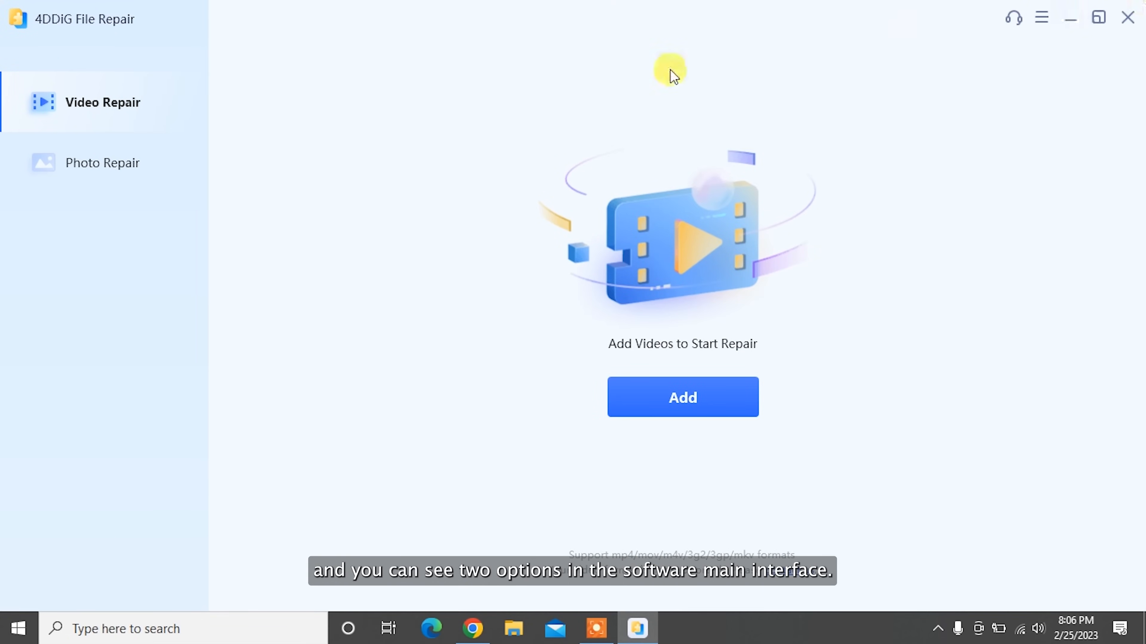
mouse_move(124, 109)
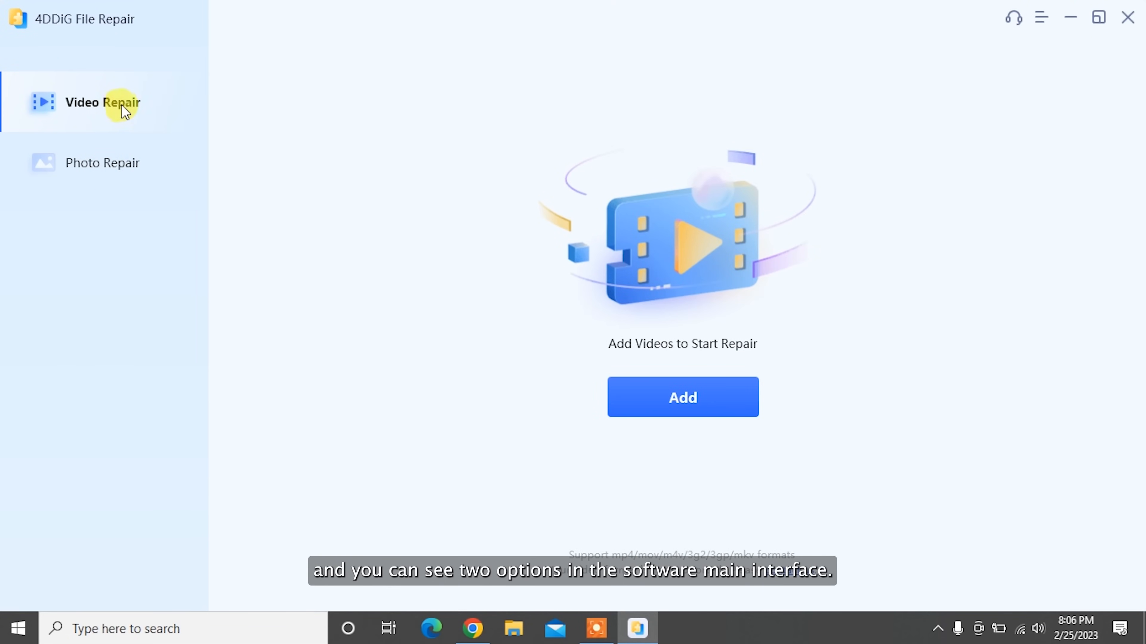
mouse_move(197, 117)
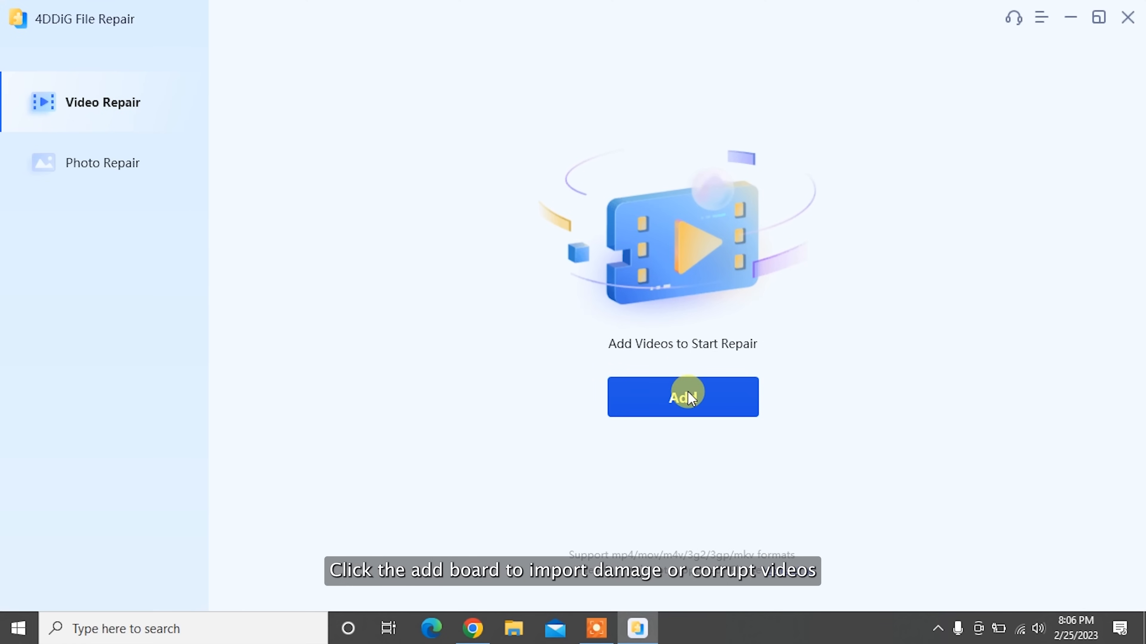
Add MVI_7701, MVI_7712, videoplayback (2) and videoplayback (3) and repair all four videos.
left_click(682, 397)
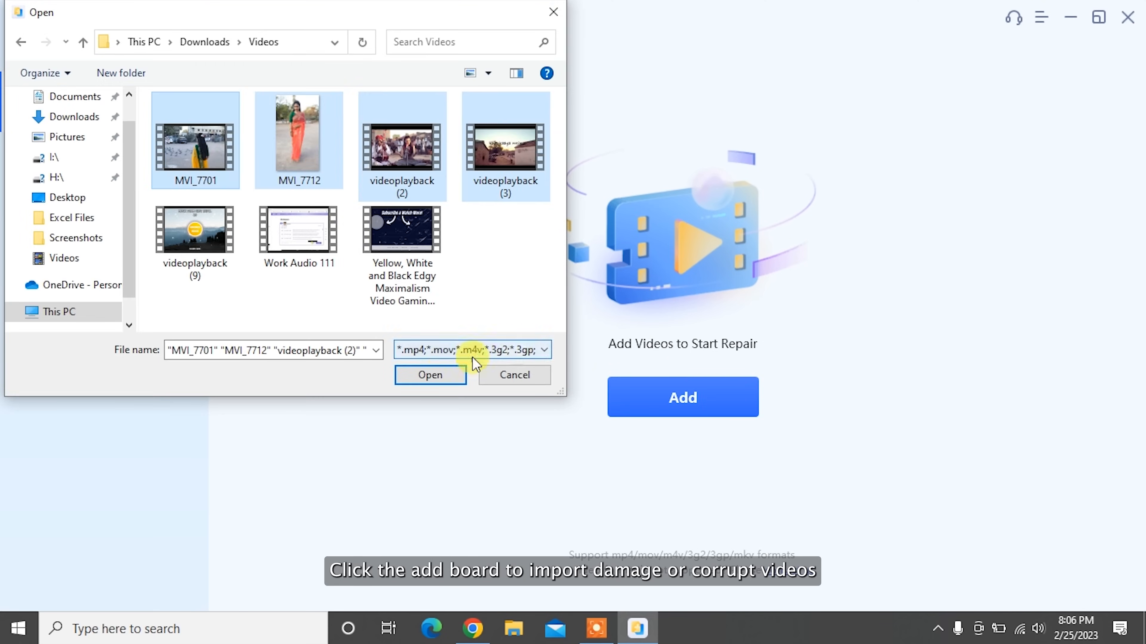
left_click(430, 375)
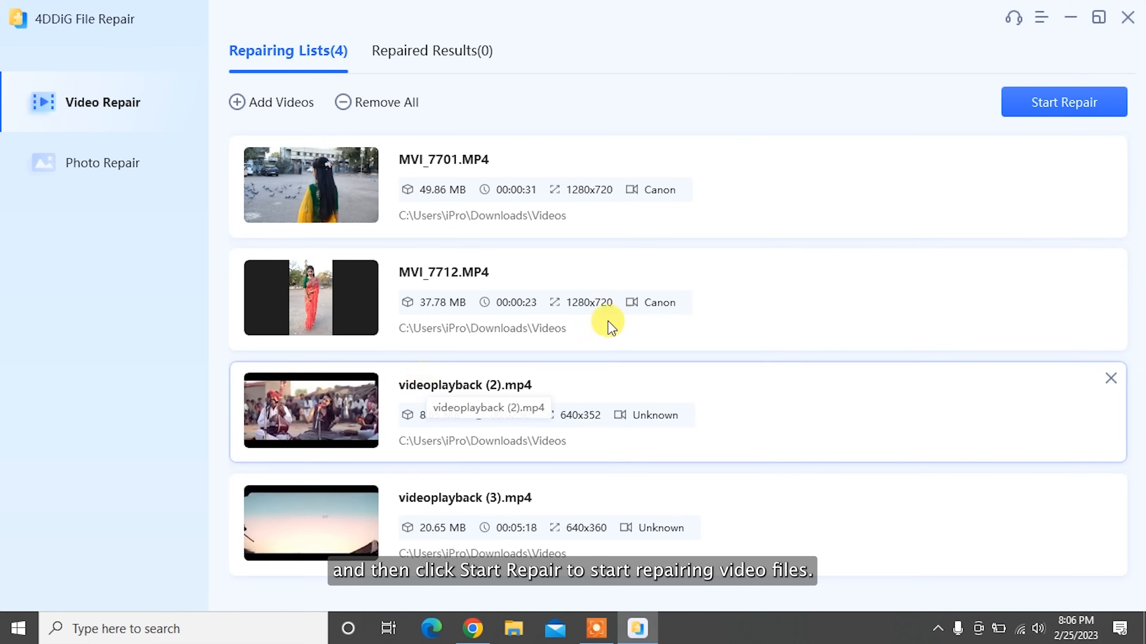
left_click(1064, 102)
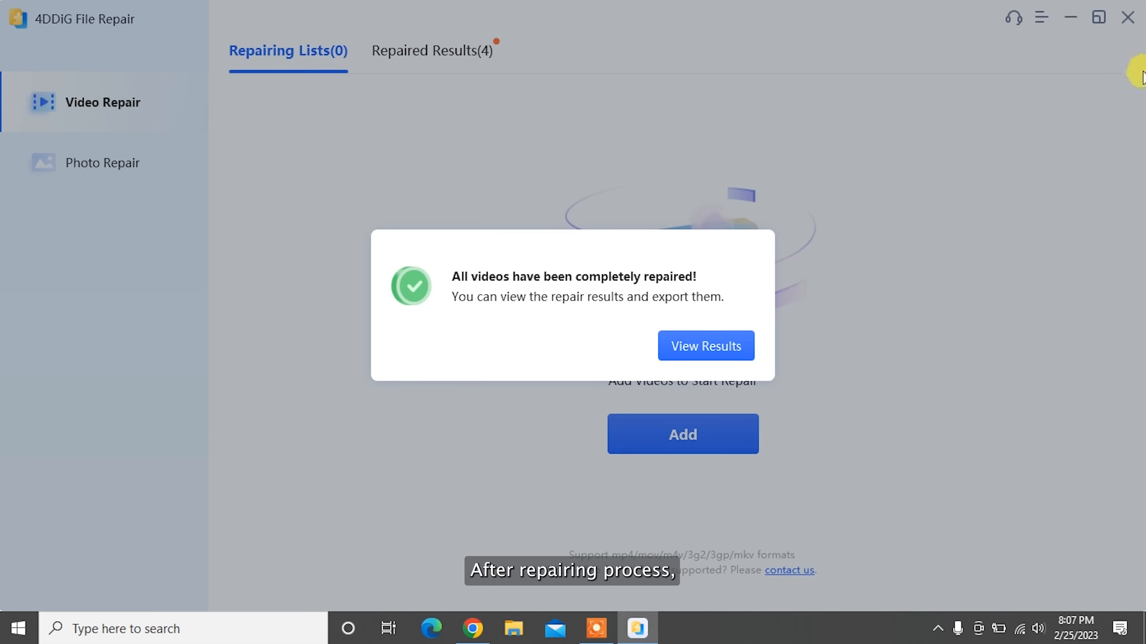
Export all four repaired videos from Repaired Results to the chosen folder.
left_click(704, 345)
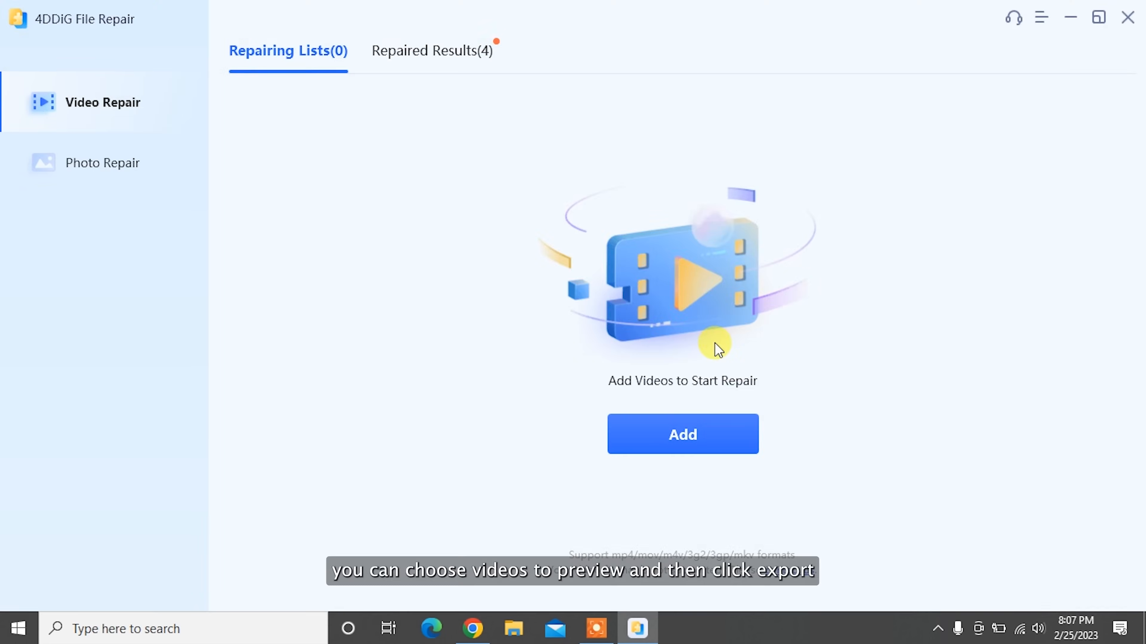
left_click(425, 50)
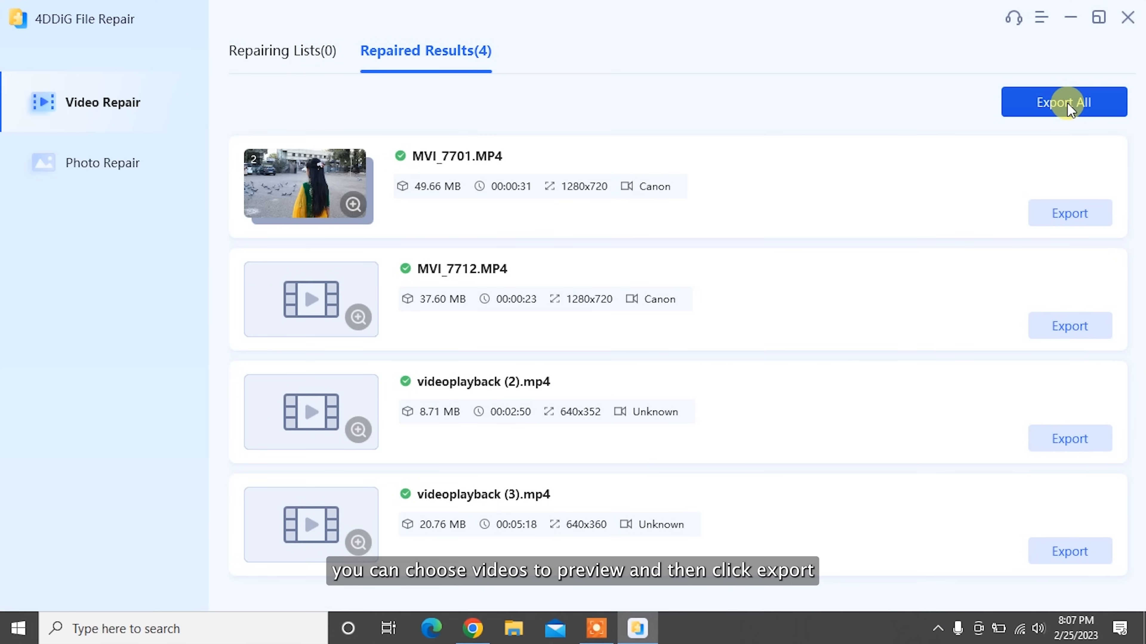
left_click(1063, 102)
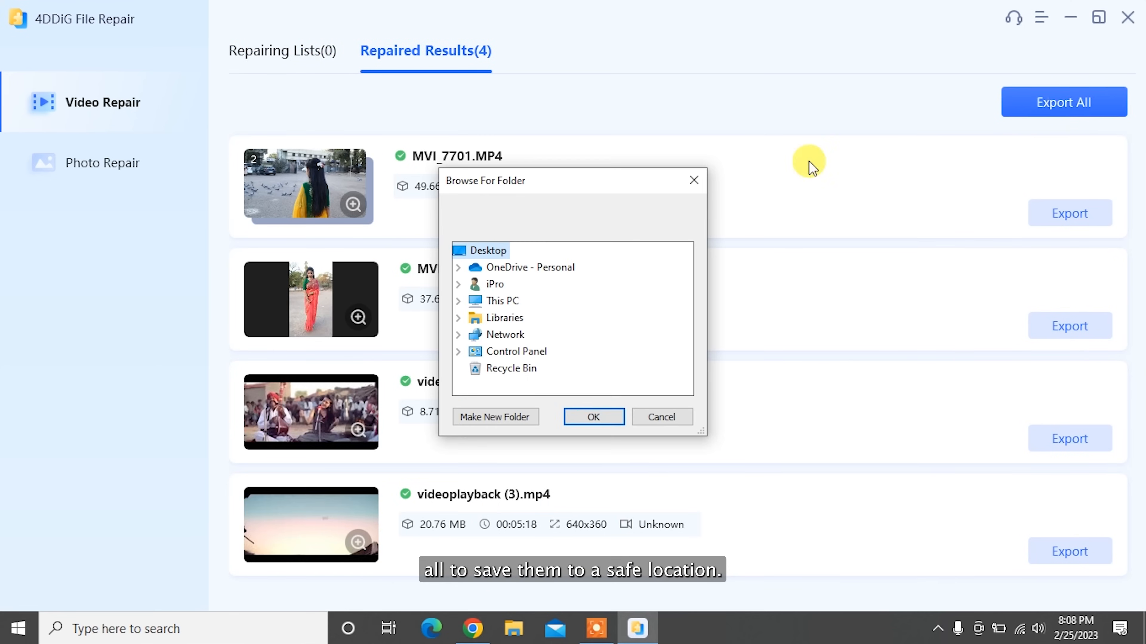
left_click(593, 416)
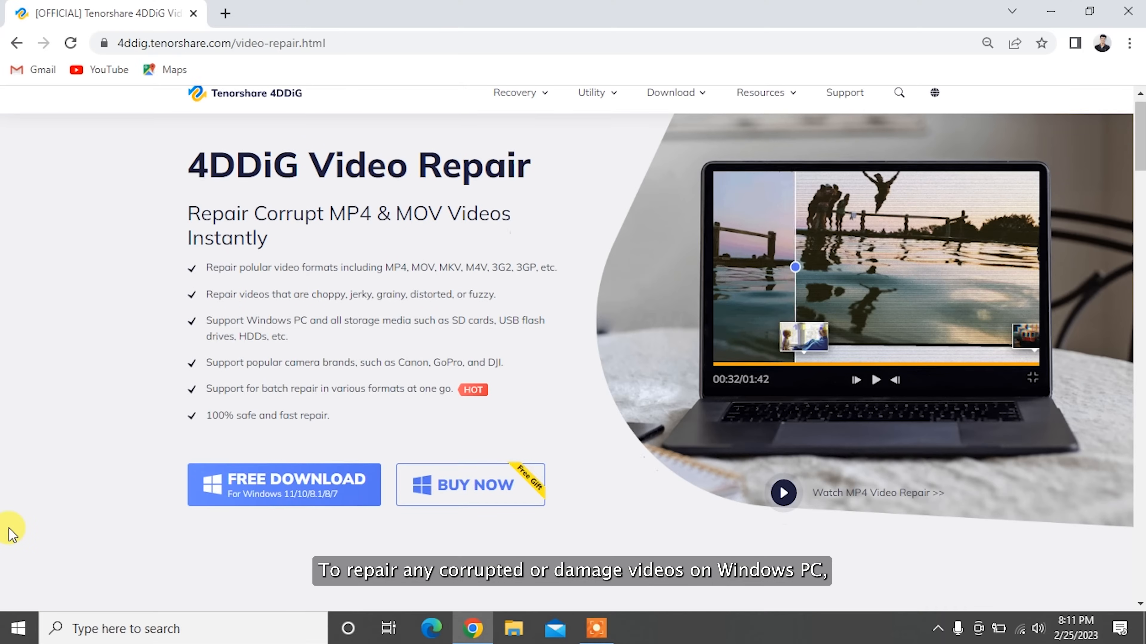
scroll("down", 3)
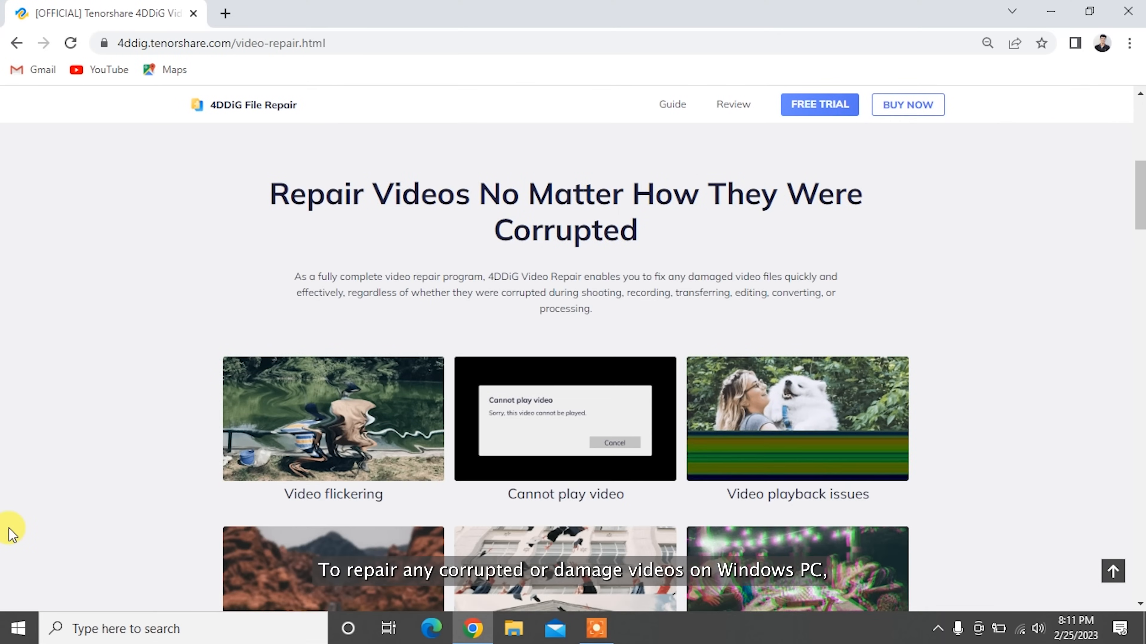
scroll("down", 3)
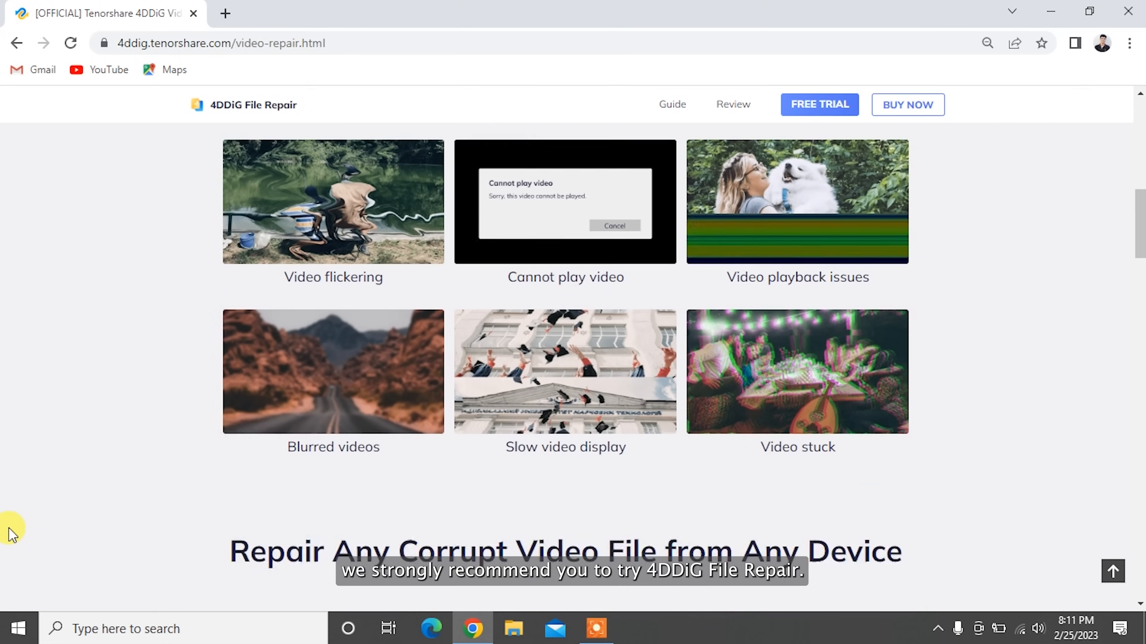
scroll("down", 3)
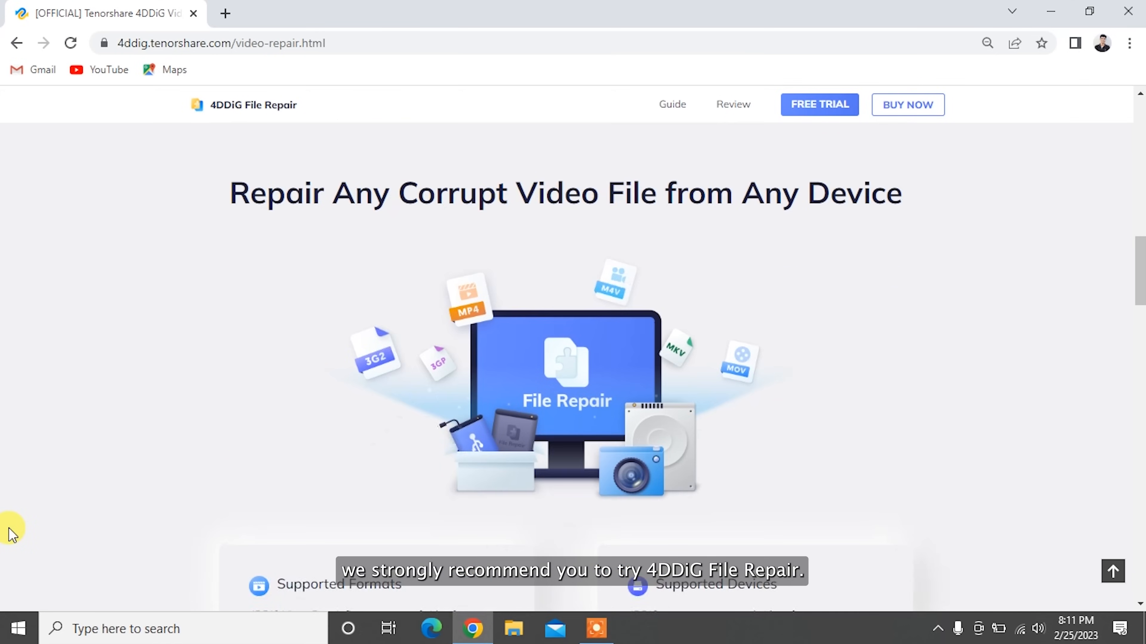
scroll("down", 3)
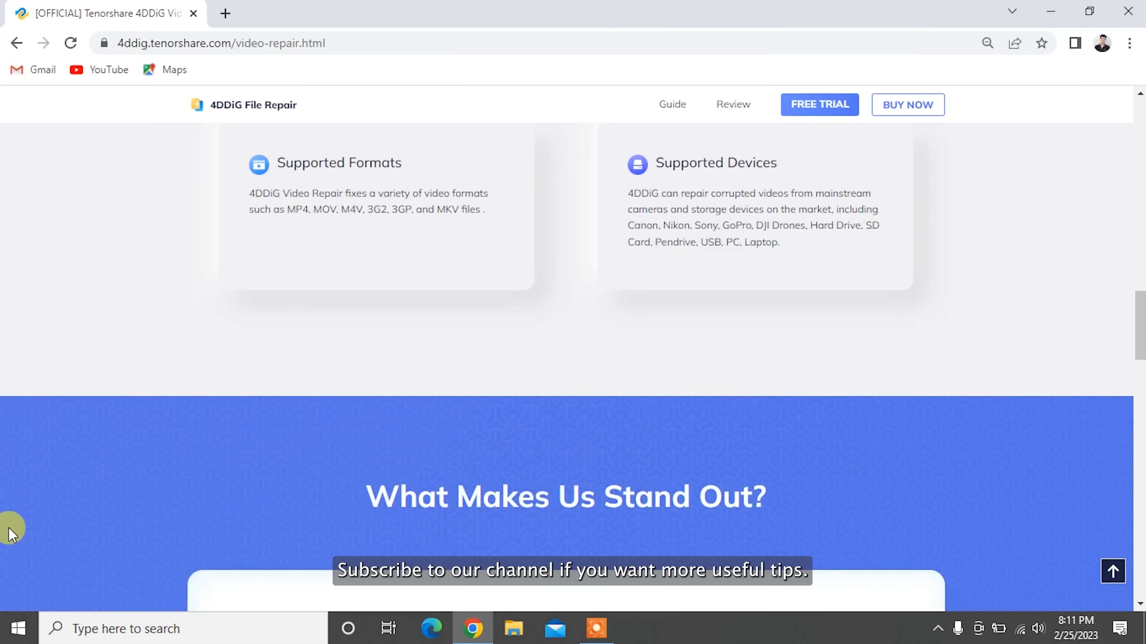
scroll("down", 3)
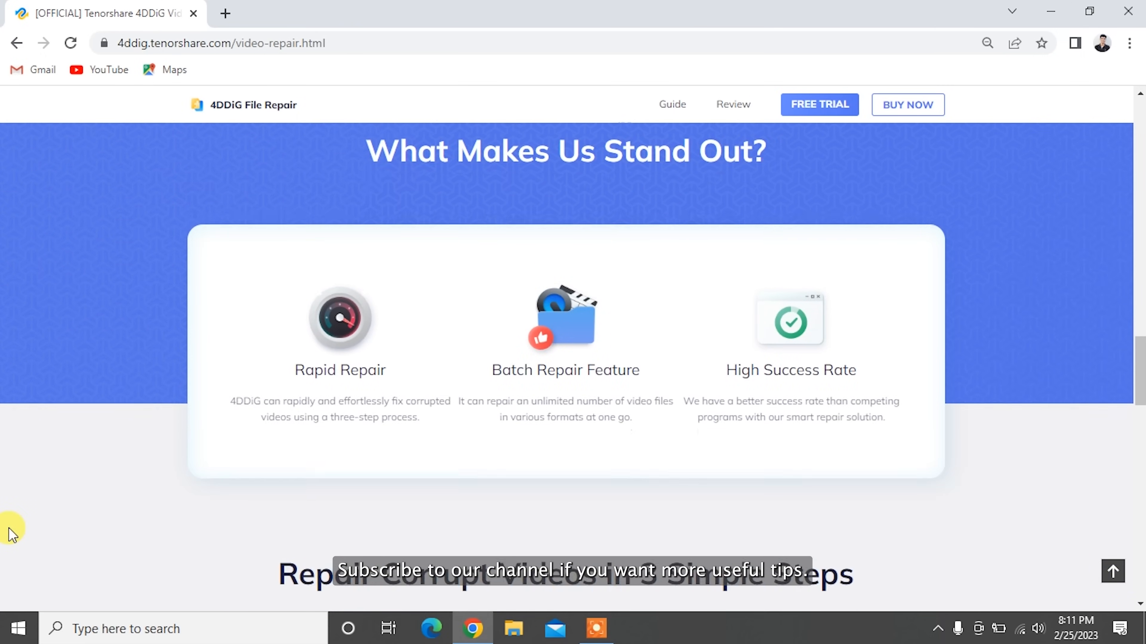
scroll("down", 3)
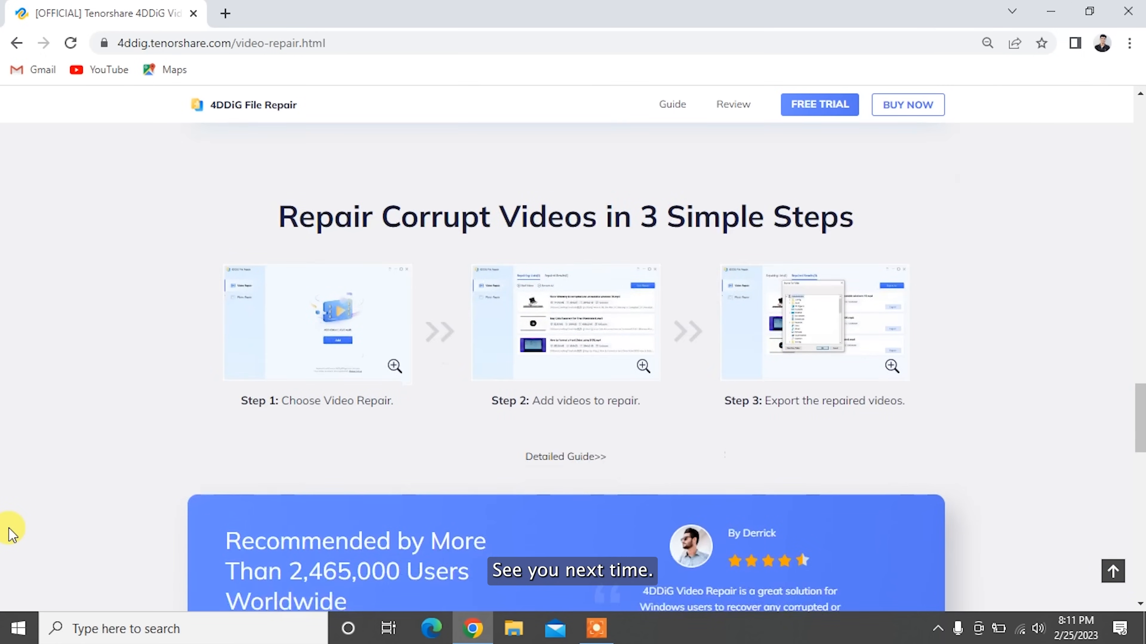